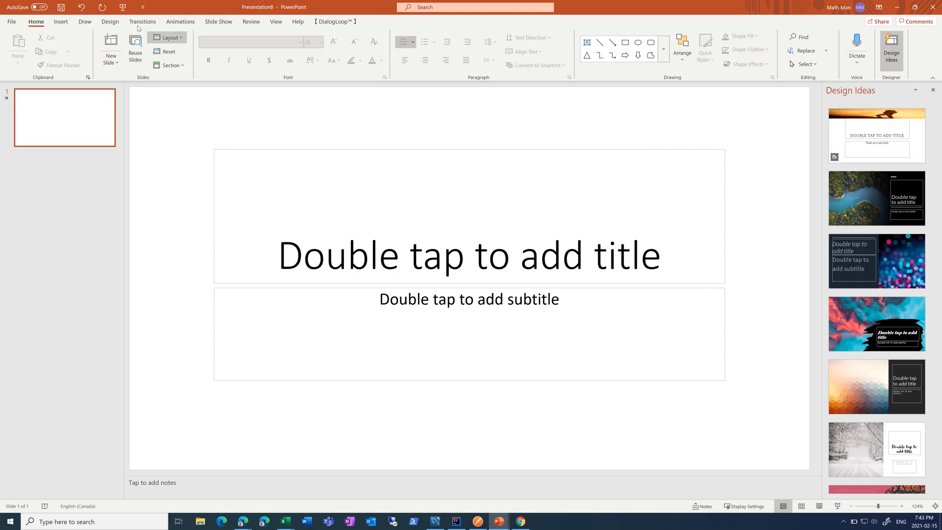
Step: Switch from the blank presentation to Chrome for a 'movie background' image search
{"action": "left_click", "coordinate": [112, 21]}
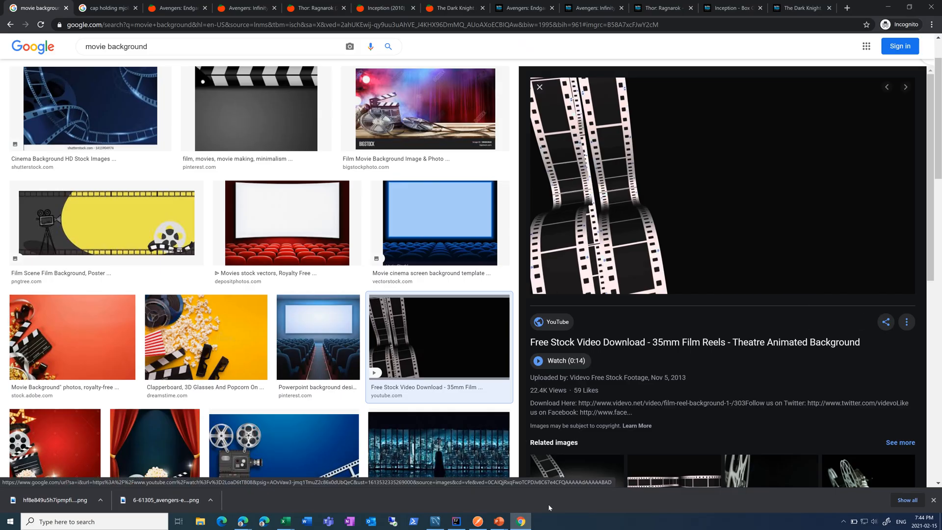
{"action": "left_click", "coordinate": [499, 522]}
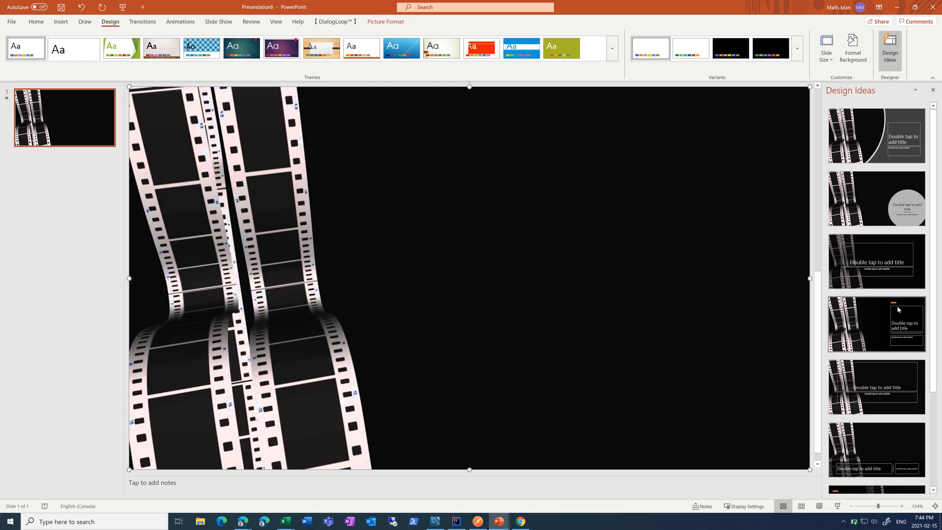
{"action": "mouse_move", "coordinate": [893, 156]}
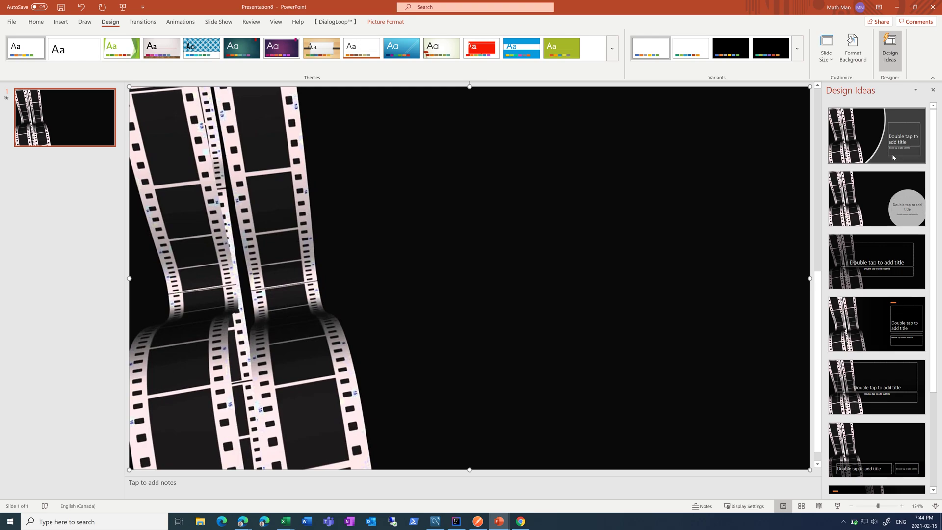
Step: Apply the curved film-reel Designer layout and title the slide 'My Favorite Movies' with 'By: Noah Stelting'
{"action": "left_click", "coordinate": [870, 136]}
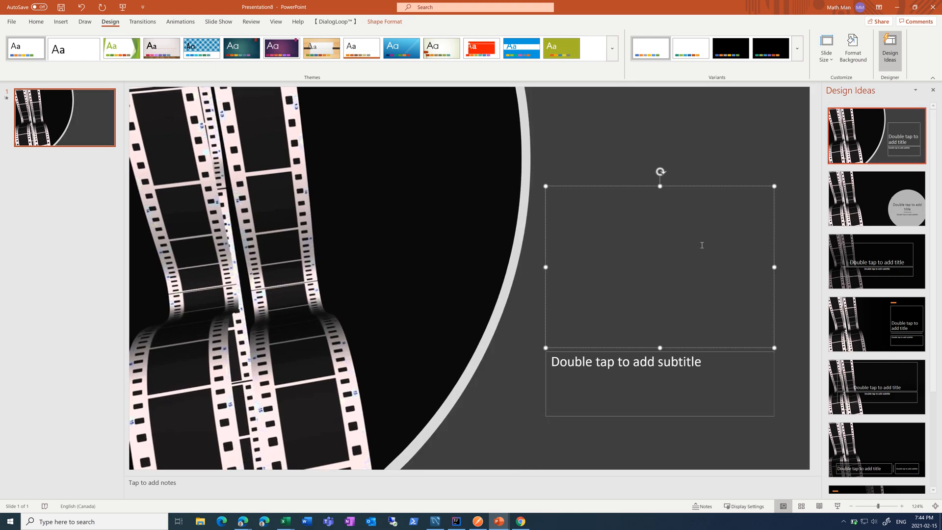
{"action": "type", "text": "My"}
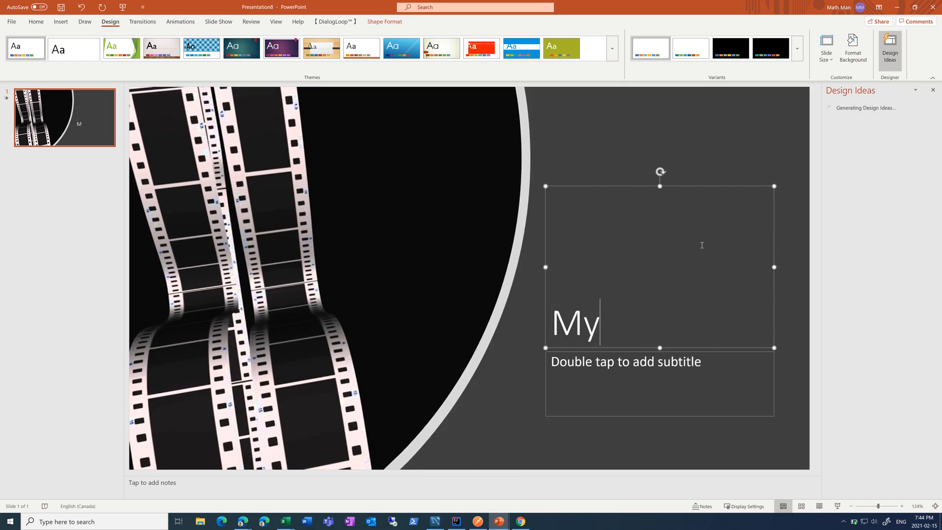
{"action": "type", "text": "Favorite"}
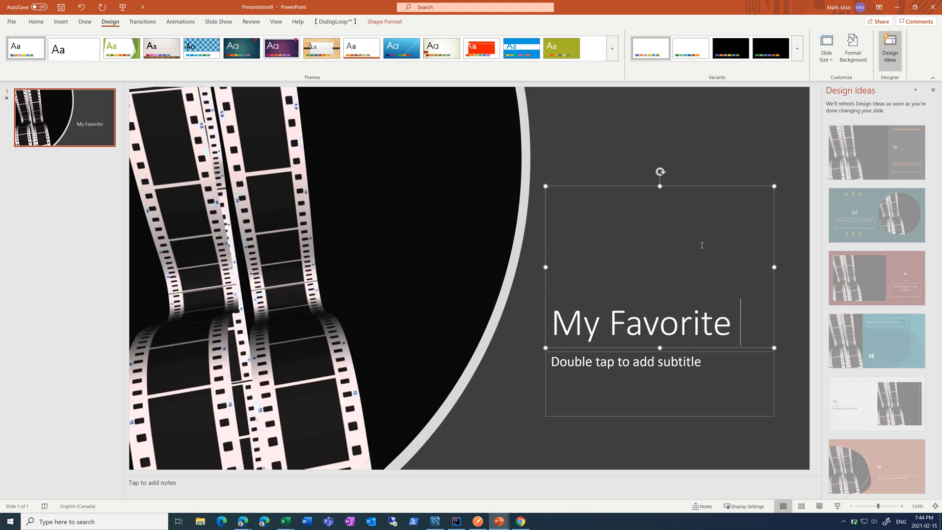
{"action": "type", "text": "Movies"}
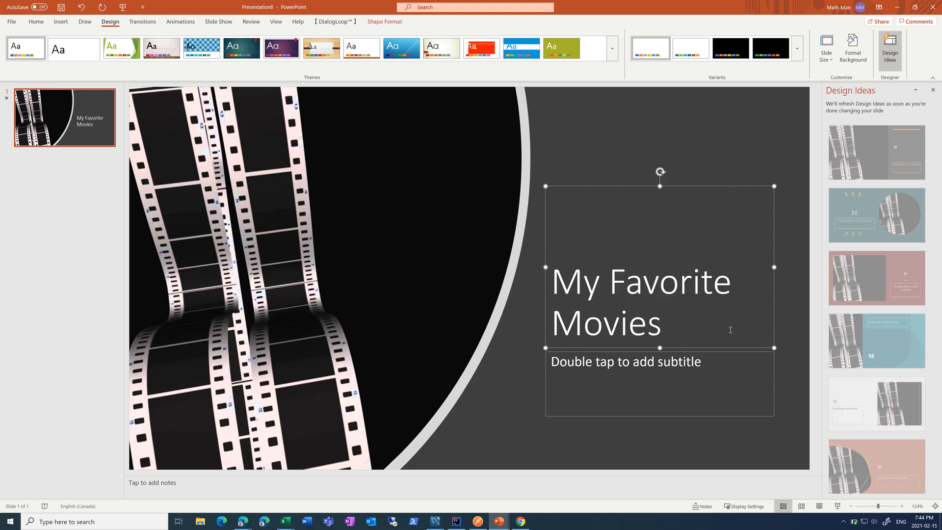
{"action": "type", "text": "By"}
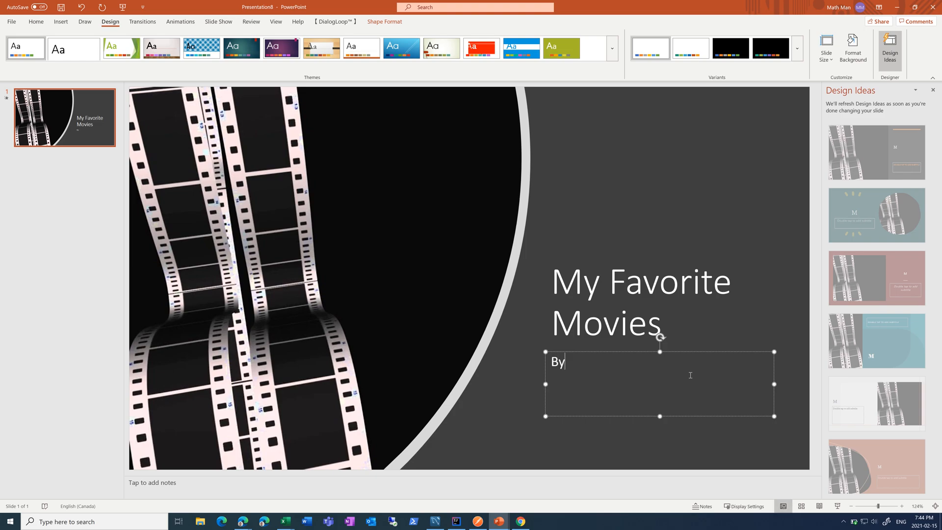
{"action": "type", "text": ": Noah St"}
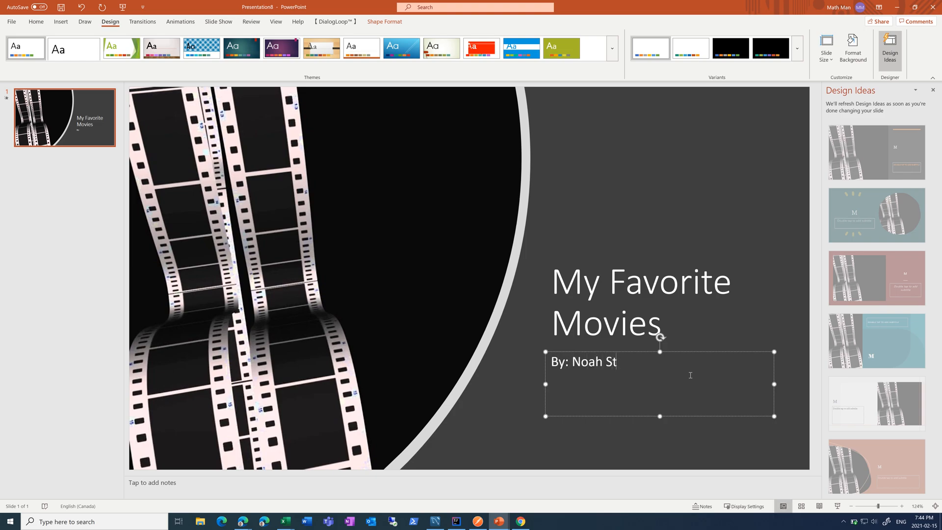
{"action": "type", "text": "elting"}
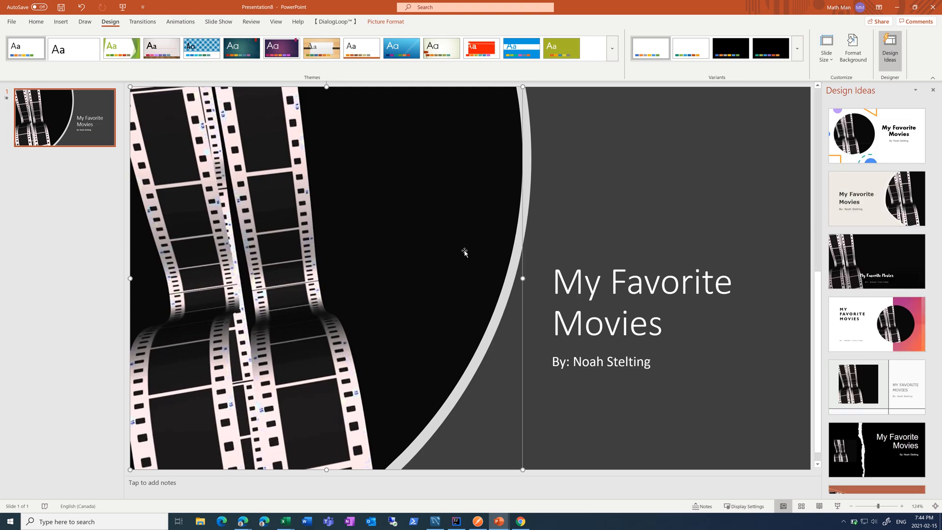
{"action": "mouse_move", "coordinate": [324, 248]}
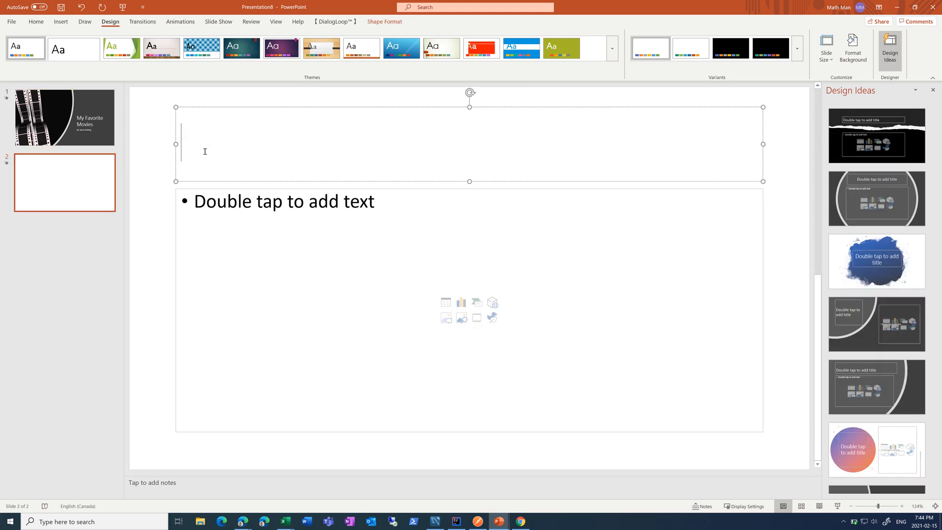
Step: Title slide 2 'My Personal Ranking' and make the body a numbered list
{"action": "type", "text": "My Ra"}
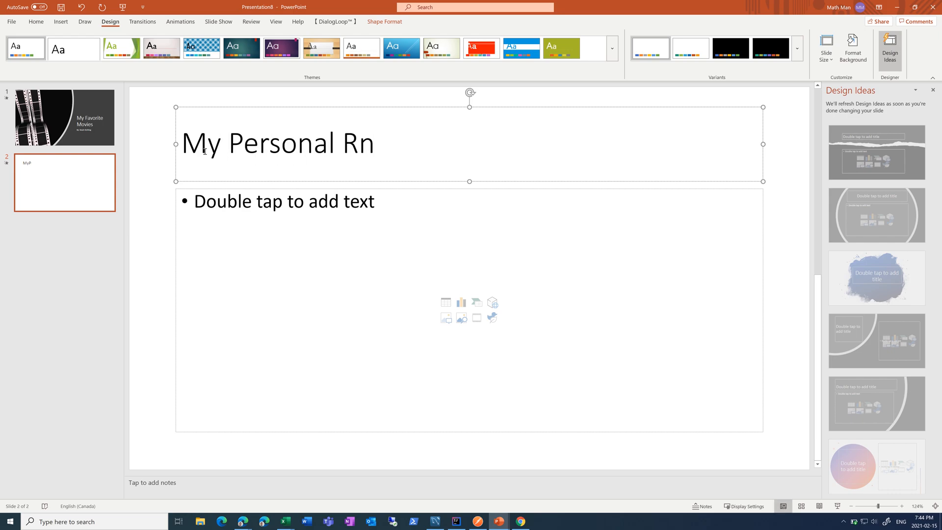
{"action": "type", "text": "anking"}
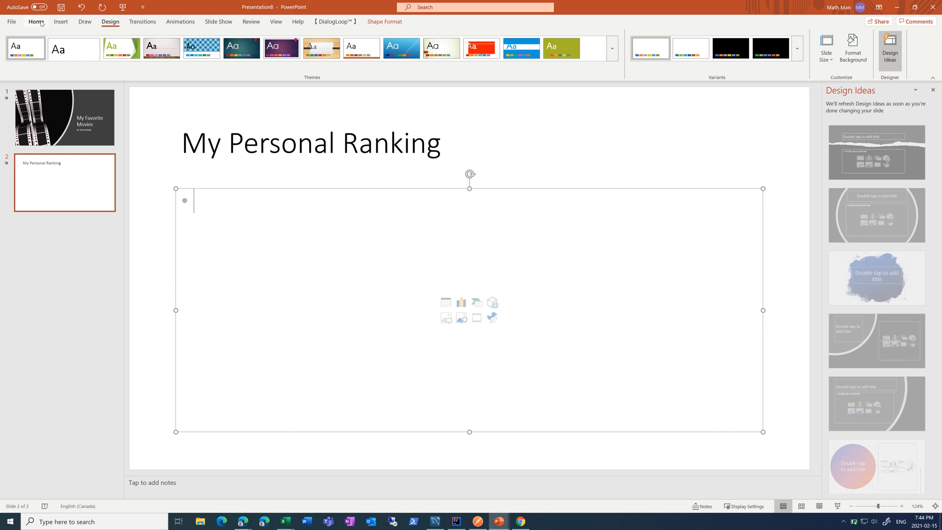
{"action": "left_click", "coordinate": [35, 22]}
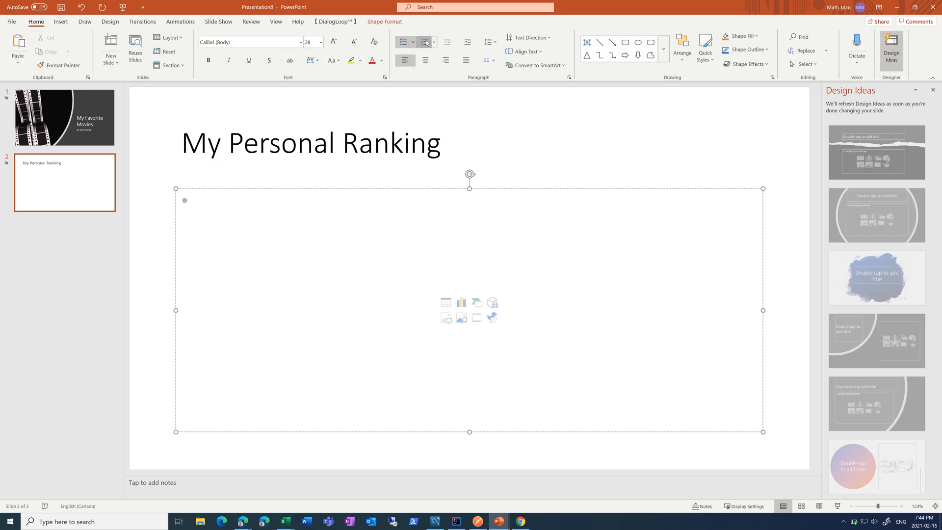
{"action": "left_click", "coordinate": [424, 41]}
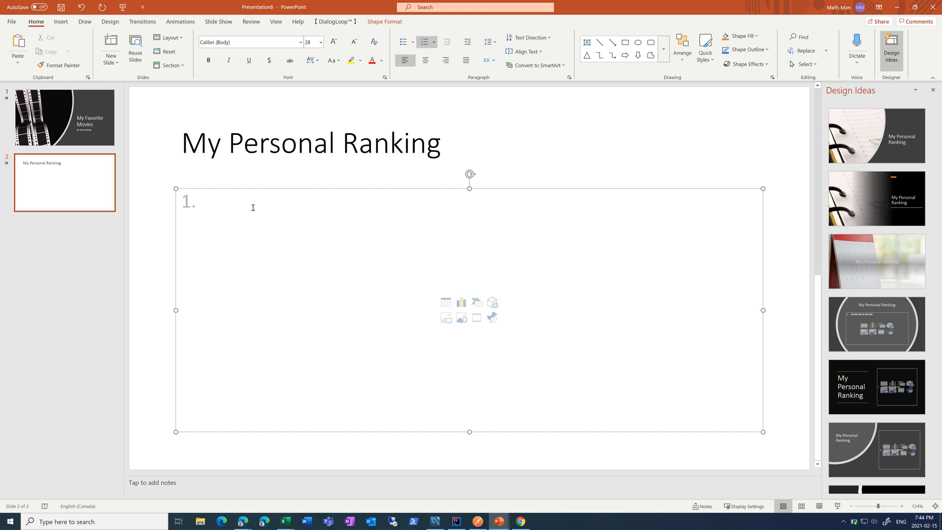
Step: List the five ranked movies: Avengers Endgame, Avengers Infinity War, Thor Ragnarok, Inception, The Dark Knight
{"action": "type", "text": "Avengers Endgame\\"}
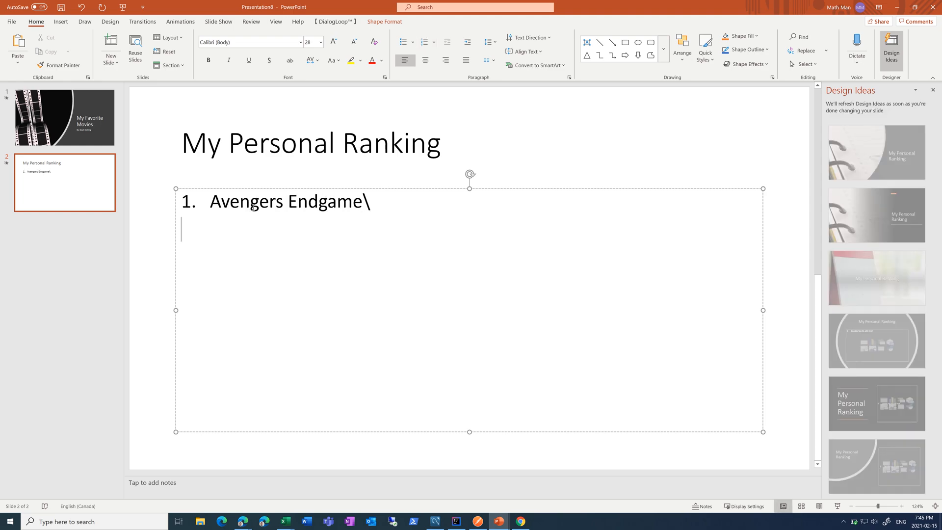
{"action": "key", "text": "Enter"}
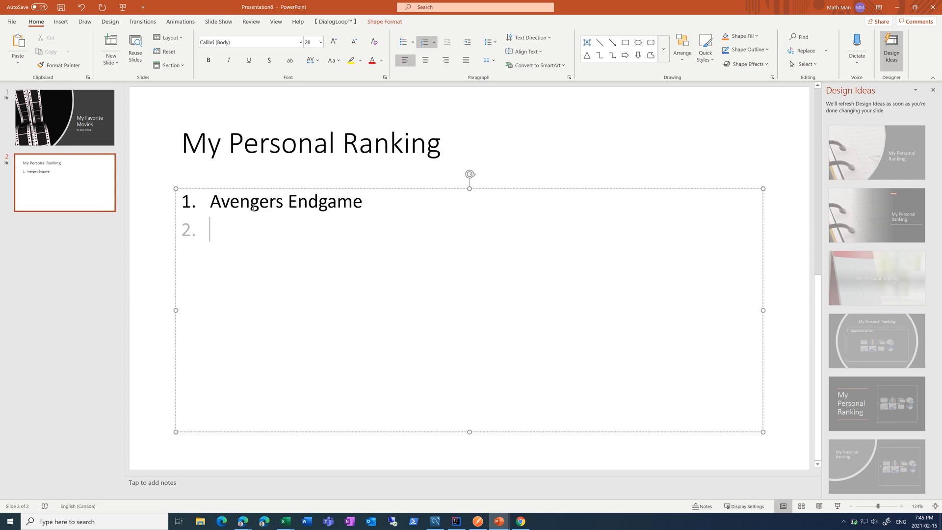
{"action": "type", "text": "Av"}
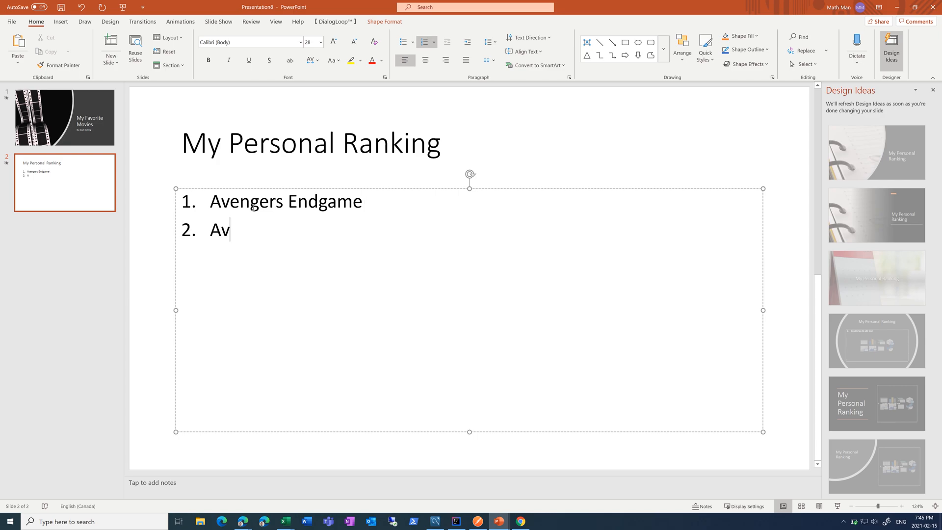
{"action": "type", "text": "engers Infinity"}
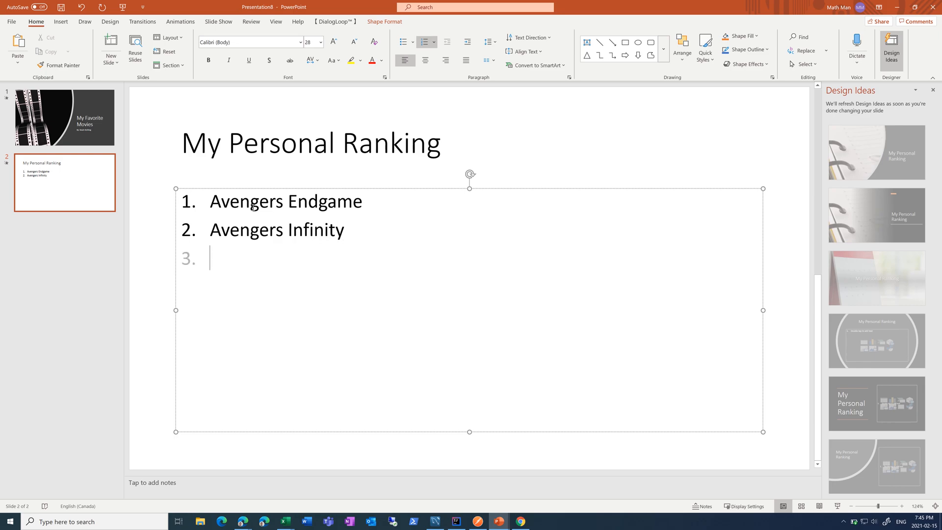
{"action": "type", "text": "Thro"}
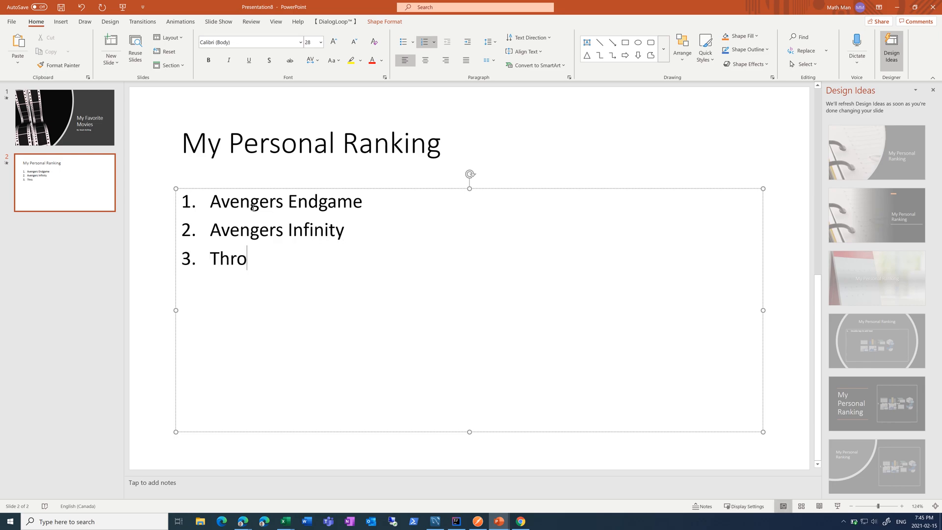
{"action": "type", "text": "r"}
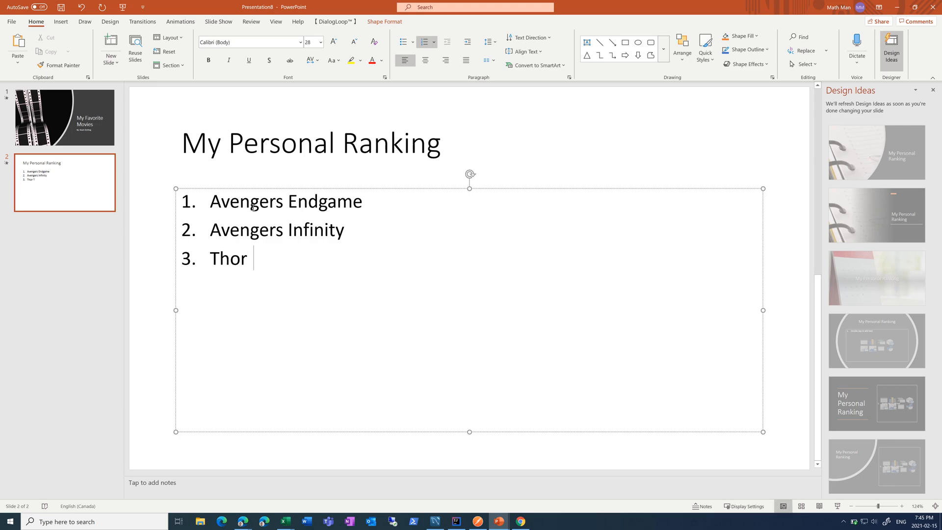
{"action": "type", "text": "Ragno"}
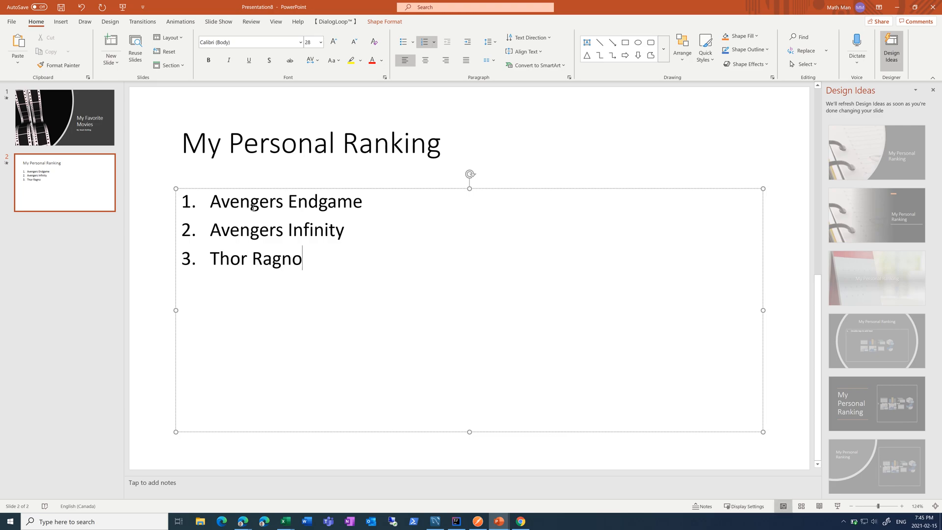
{"action": "type", "text": "rok"}
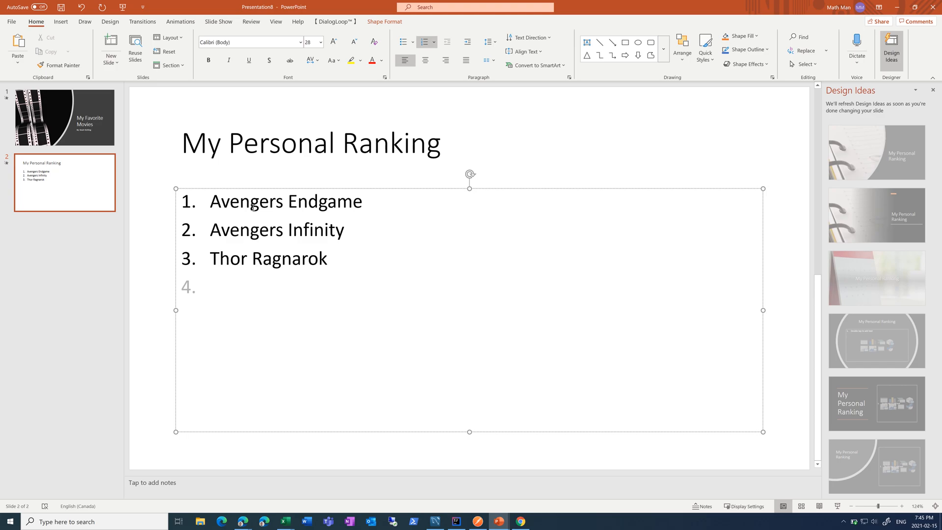
{"action": "left_click", "coordinate": [213, 287]}
{"action": "type", "text": "Inception"}
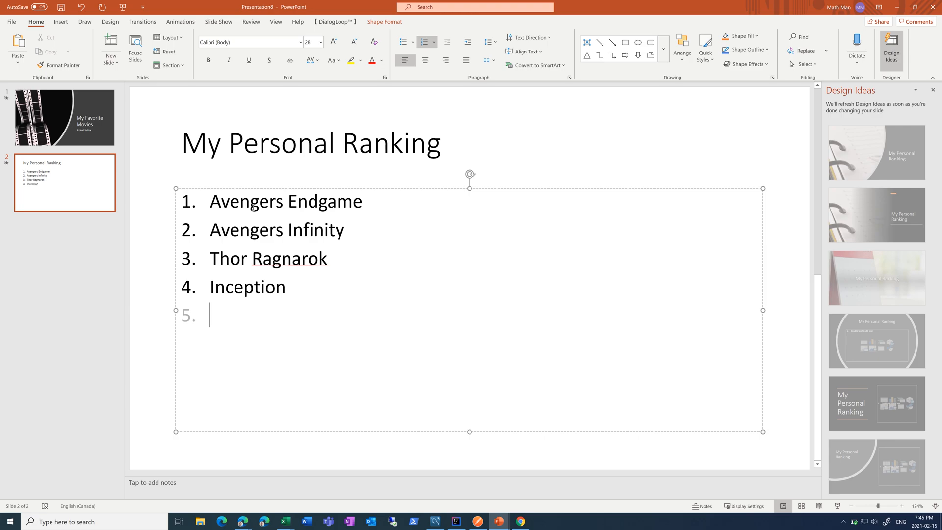
{"action": "type", "text": "The Dark K"}
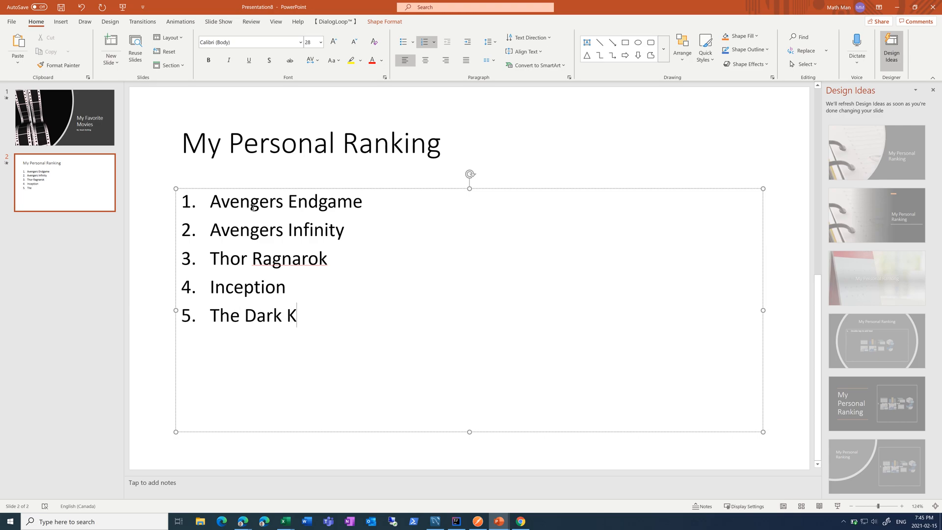
{"action": "type", "text": "night"}
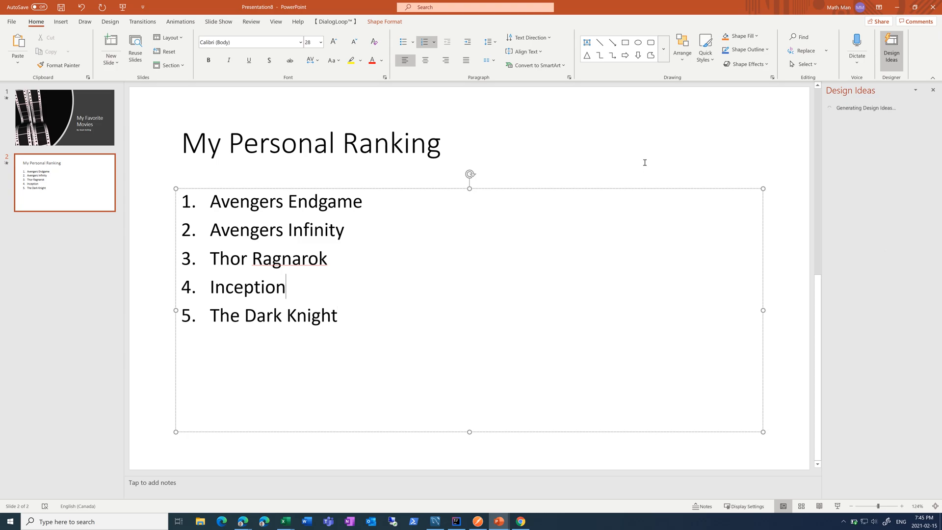
{"action": "left_click", "coordinate": [310, 144]}
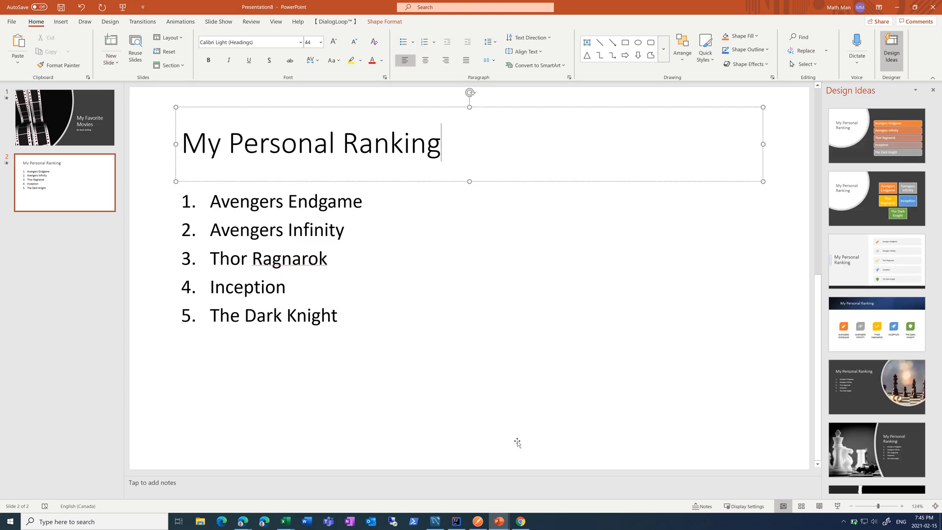
{"action": "mouse_move", "coordinate": [522, 521]}
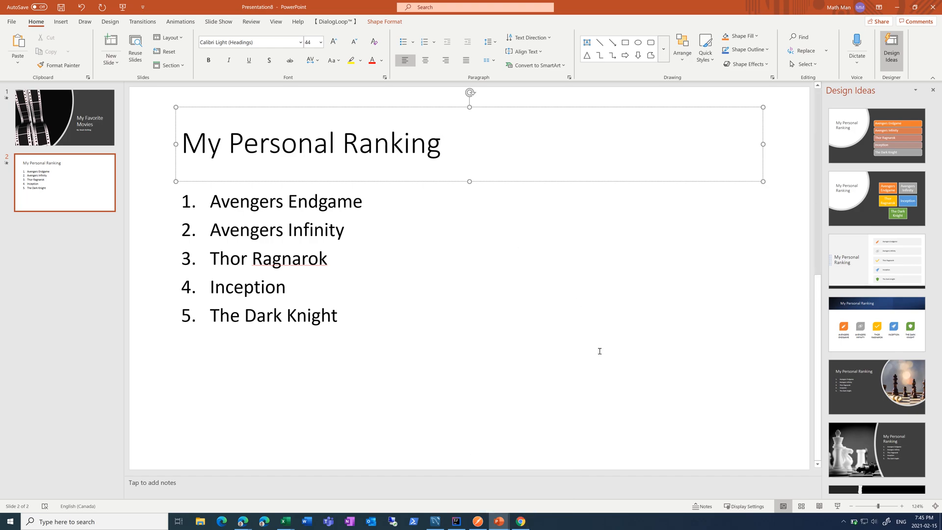
{"action": "mouse_move", "coordinate": [522, 521]}
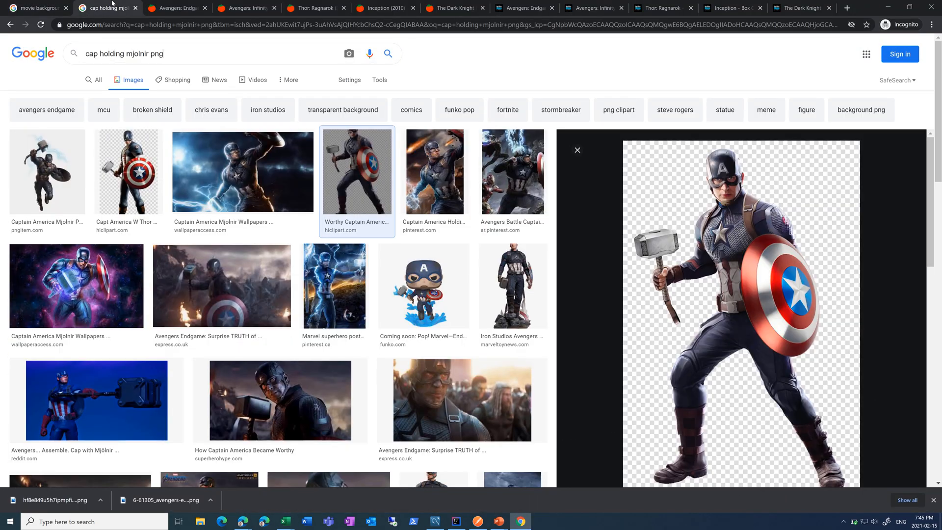
{"action": "mouse_move", "coordinate": [180, 53]}
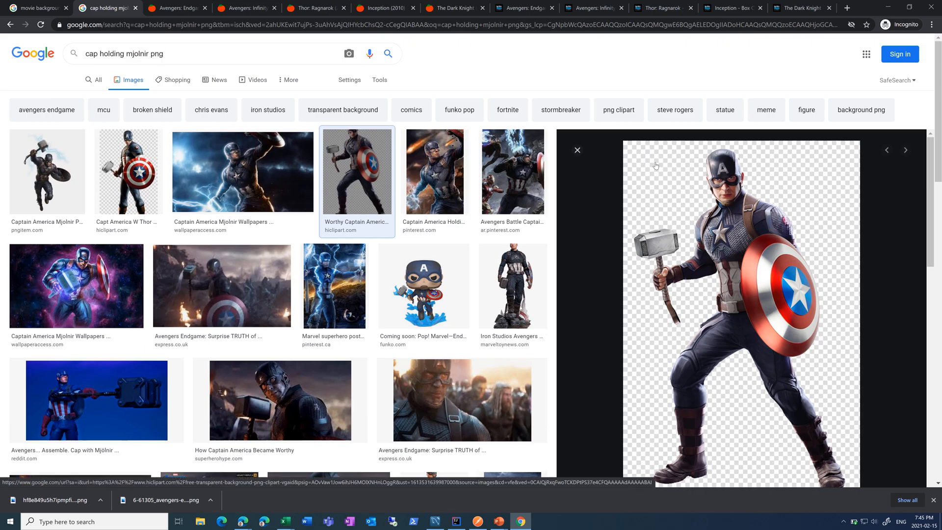
{"action": "mouse_move", "coordinate": [661, 167]}
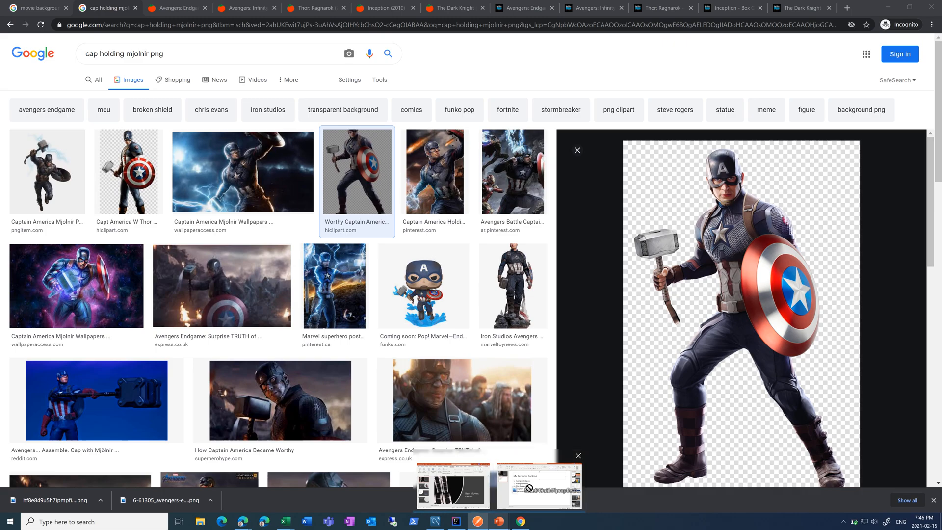
Step: Bring the presentation back to the front from the Captain America image preview
{"action": "left_click", "coordinate": [539, 485]}
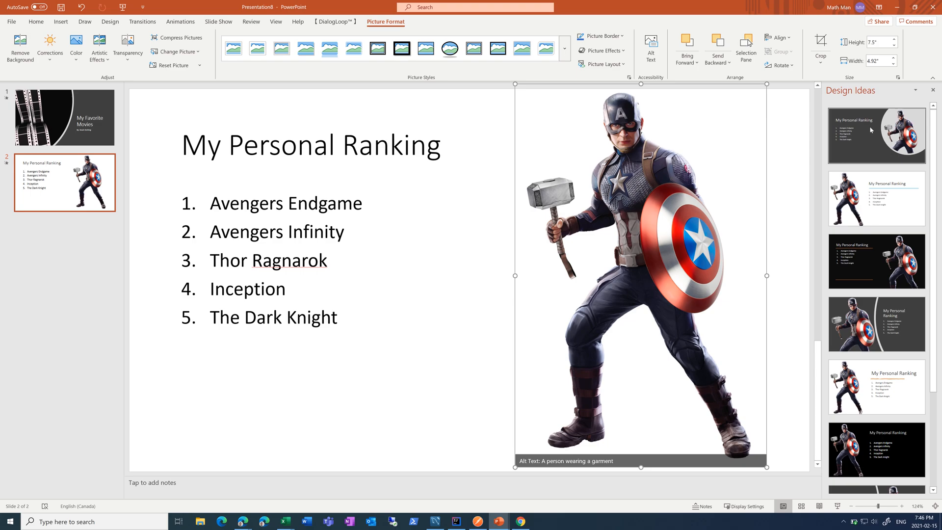
Step: Apply the dark Design Idea framing the Captain America picture in a circle beside the list
{"action": "left_click", "coordinate": [877, 135]}
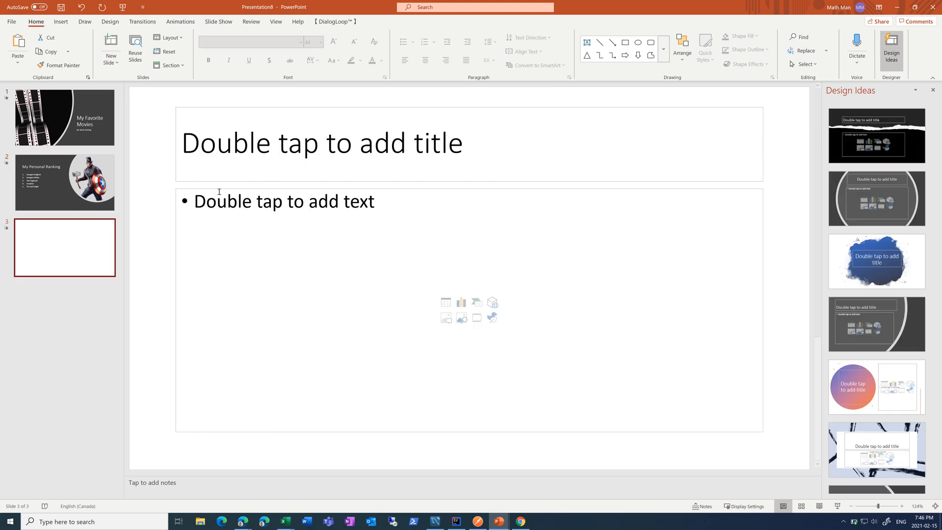
Step: Title slide 3 'Box Office' and insert a clustered column chart in its content area
{"action": "type", "text": "Box Office"}
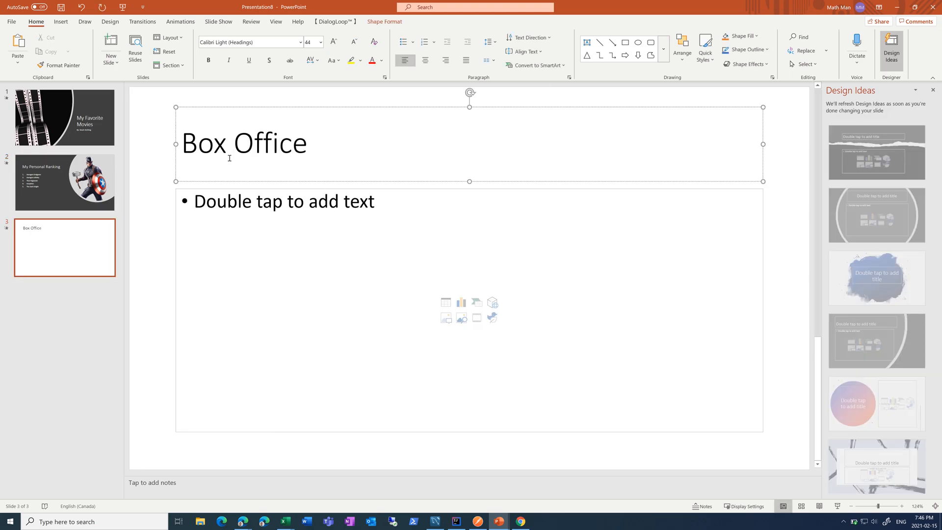
{"action": "left_click", "coordinate": [271, 201]}
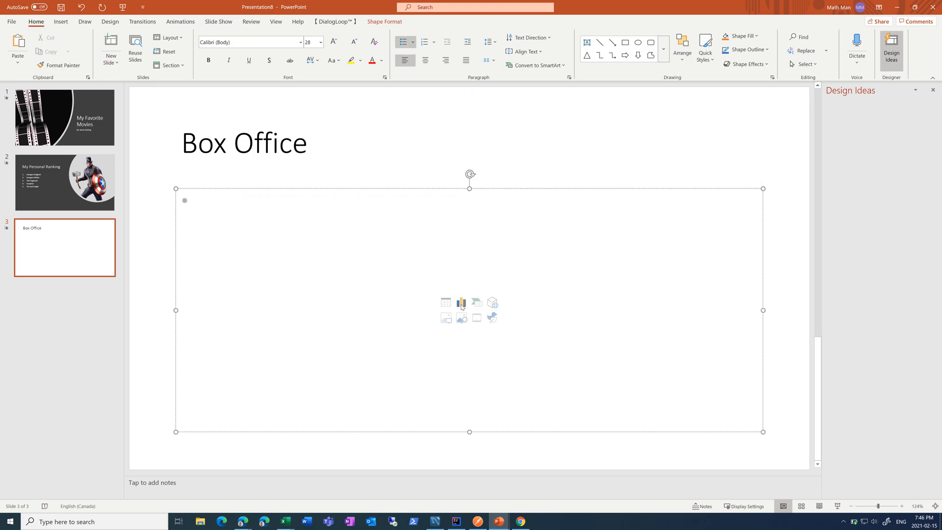
{"action": "left_click", "coordinate": [461, 302]}
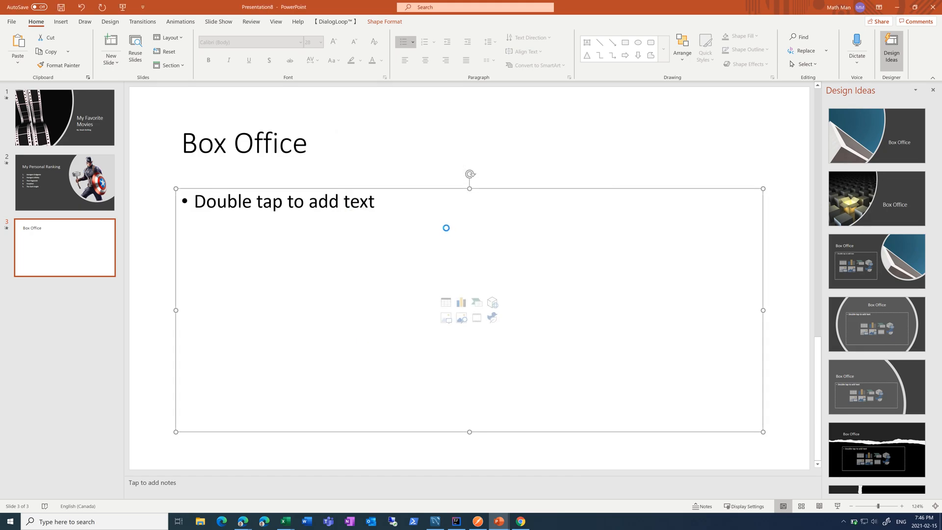
{"action": "left_click", "coordinate": [461, 303]}
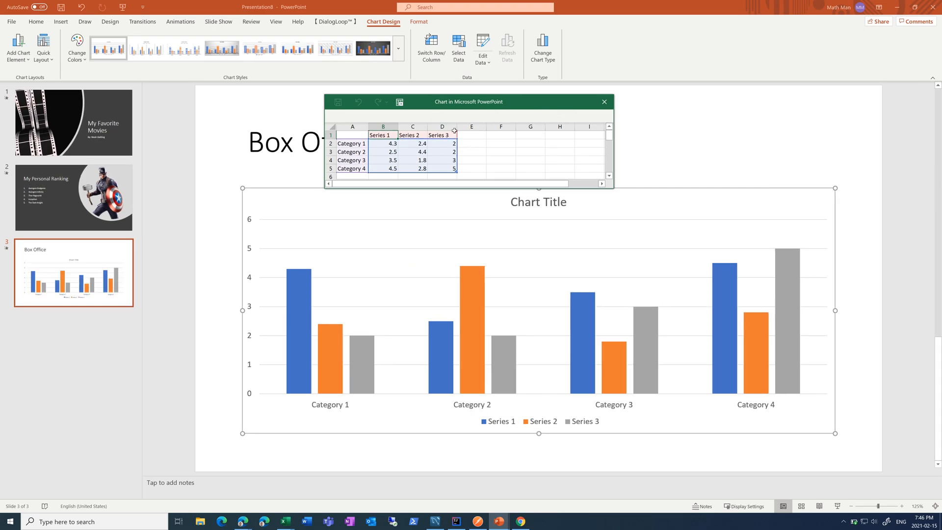
{"action": "mouse_move", "coordinate": [283, 520]}
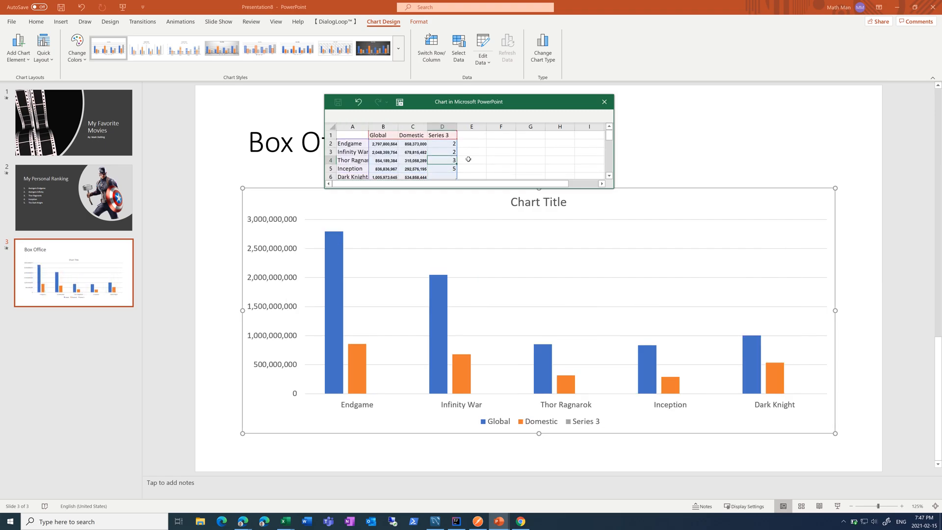
Step: Scroll the chart data sheet while entering Global and Domestic grosses for the five movies
{"action": "scroll", "scroll_direction": "down", "scroll_amount": 3}
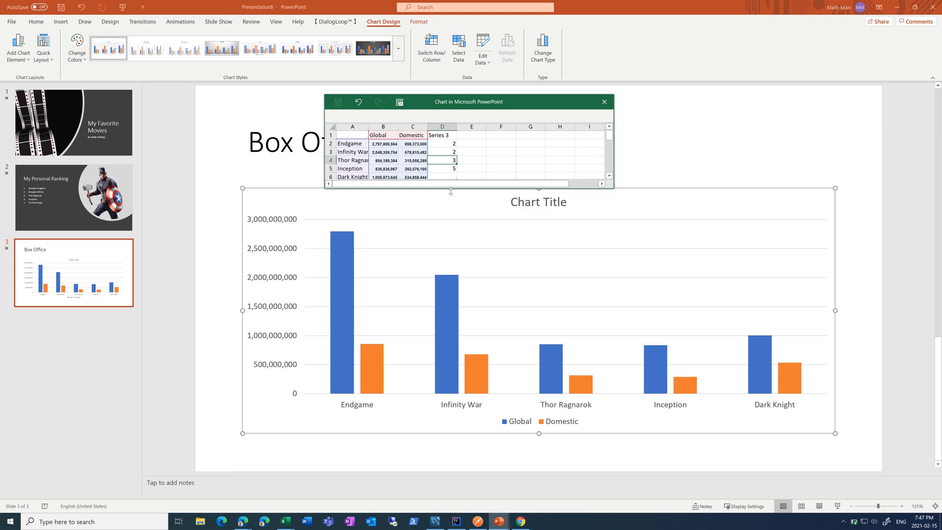
Step: Remove the Box Office chart's placeholder title and apply the dark white-circle Design Idea
{"action": "left_click", "coordinate": [605, 101]}
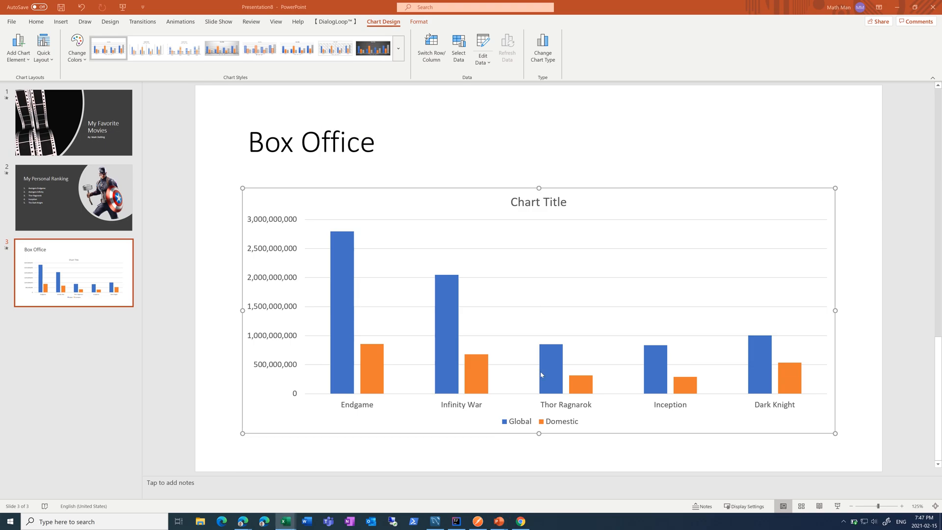
{"action": "mouse_move", "coordinate": [372, 216]}
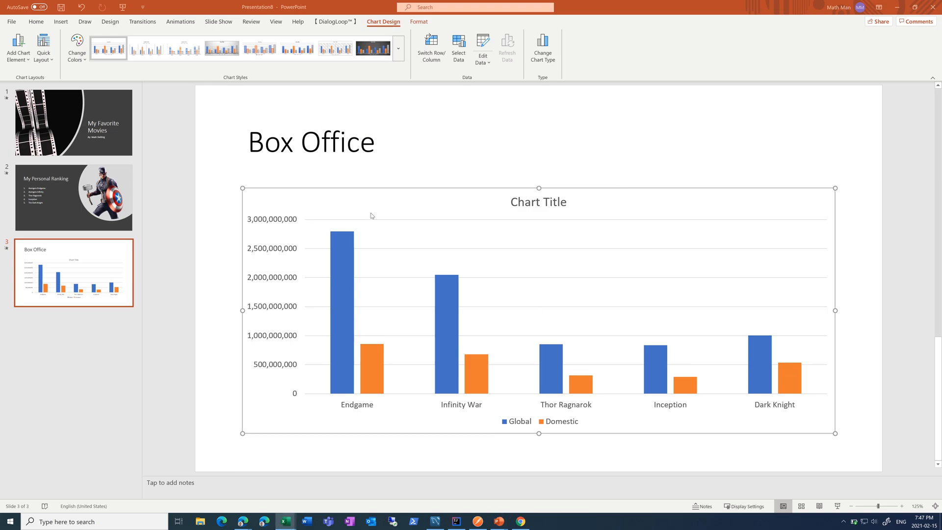
{"action": "left_click", "coordinate": [538, 203]}
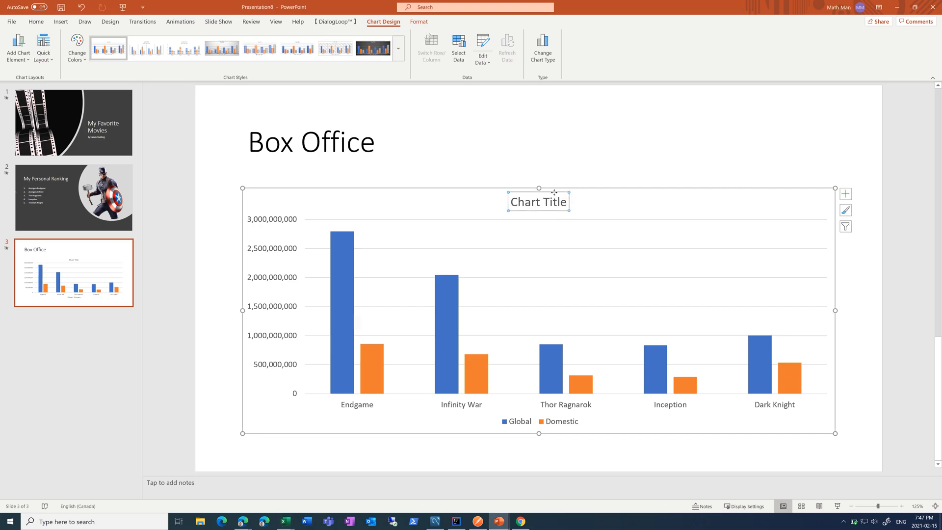
{"action": "left_click", "coordinate": [311, 144]}
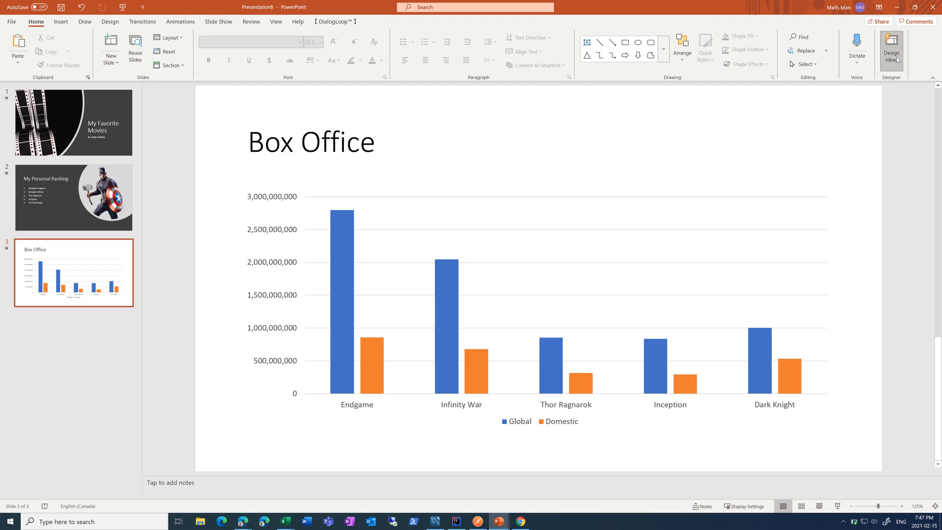
{"action": "left_click", "coordinate": [891, 46]}
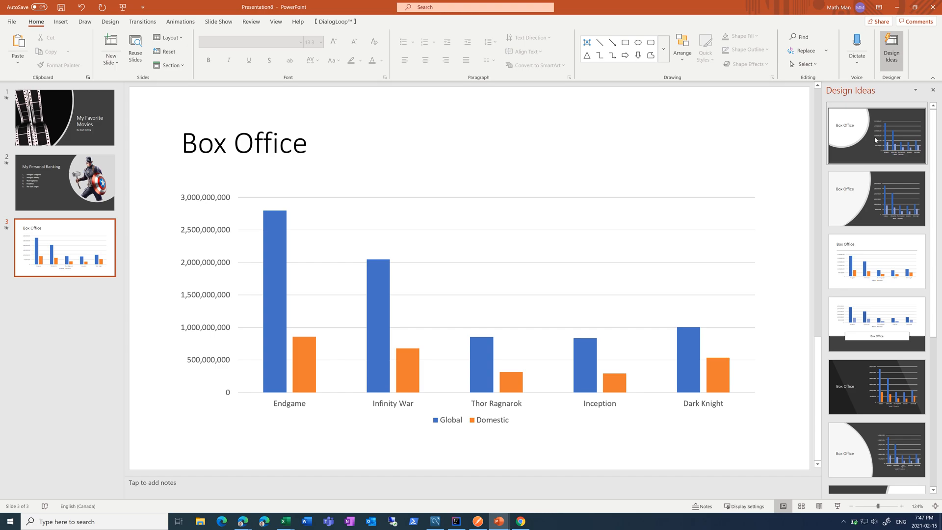
{"action": "left_click", "coordinate": [878, 139]}
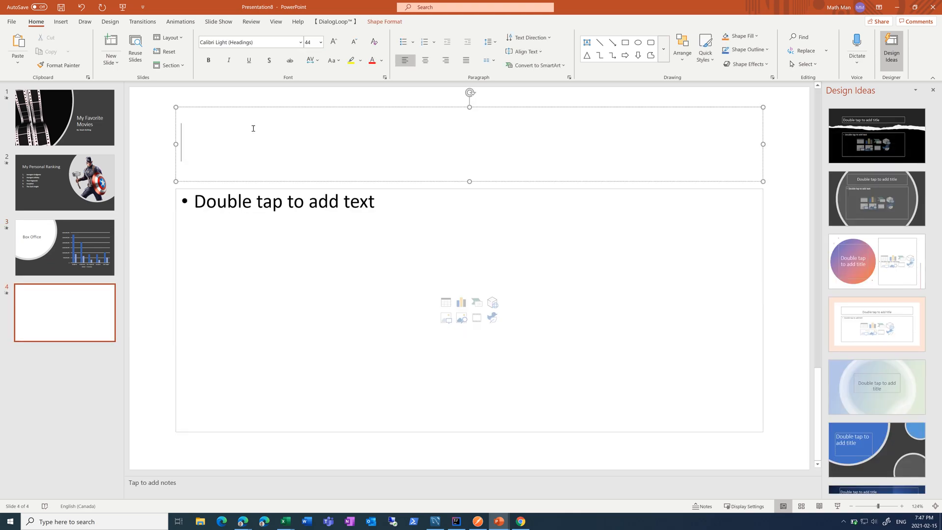
Step: Title slide 4 'Rotten Tomatoes' and start inserting a chart in its content area
{"action": "type", "text": "Rotten"}
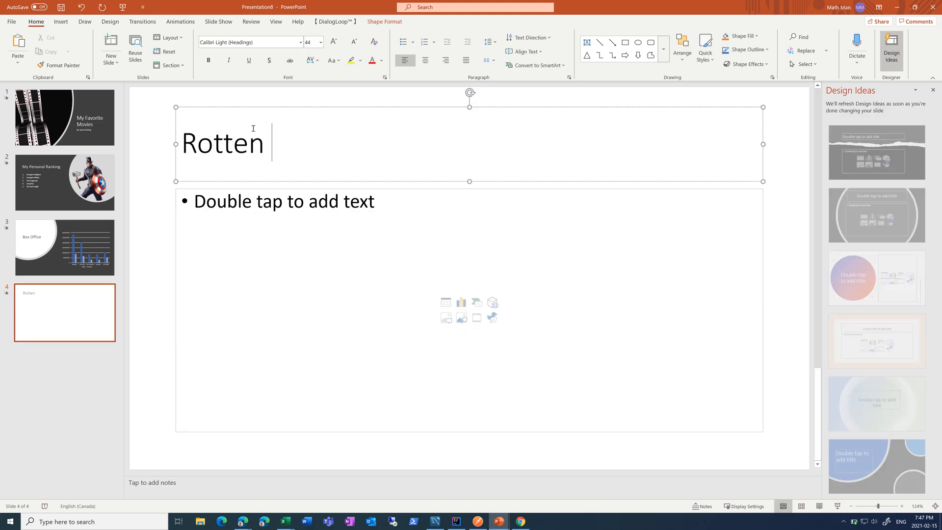
{"action": "type", "text": "Tomatoes"}
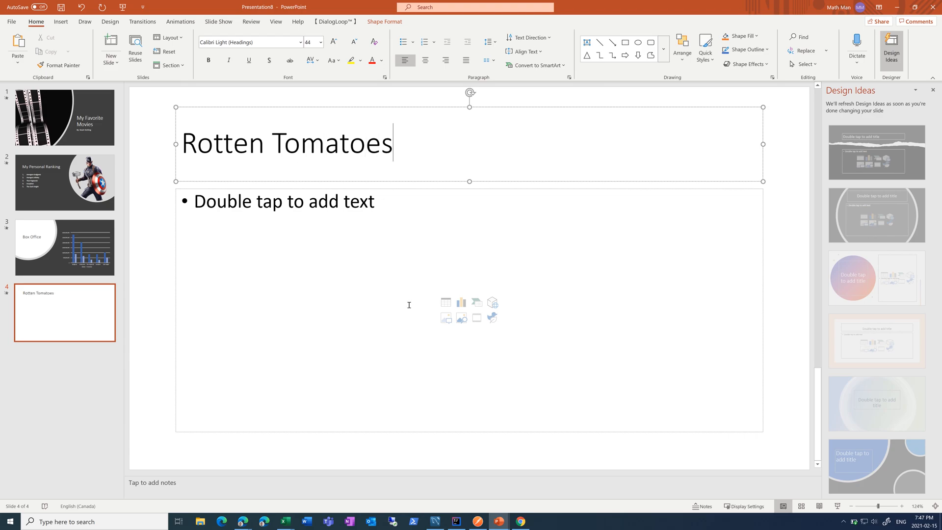
{"action": "left_click", "coordinate": [462, 302]}
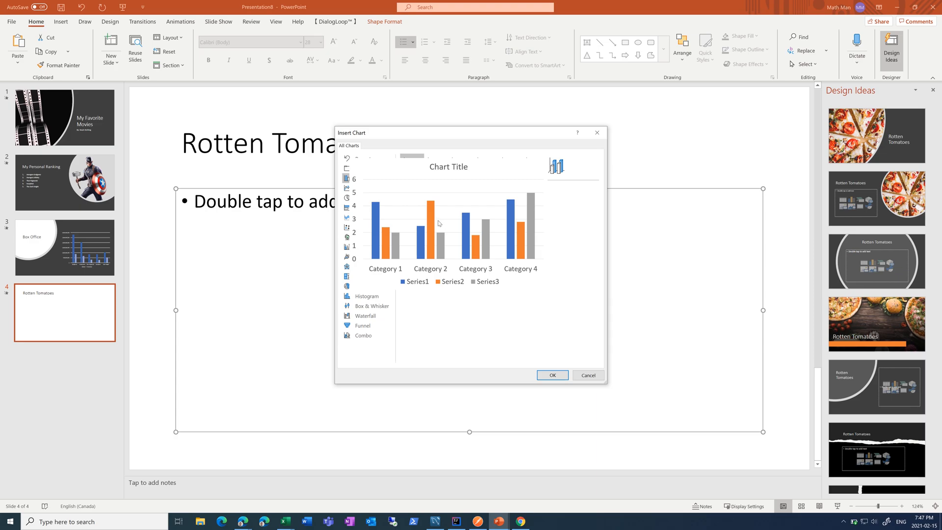
Step: Add the column chart with Critic and Audience scores for the five movies and close its data sheet
{"action": "left_click", "coordinate": [588, 375]}
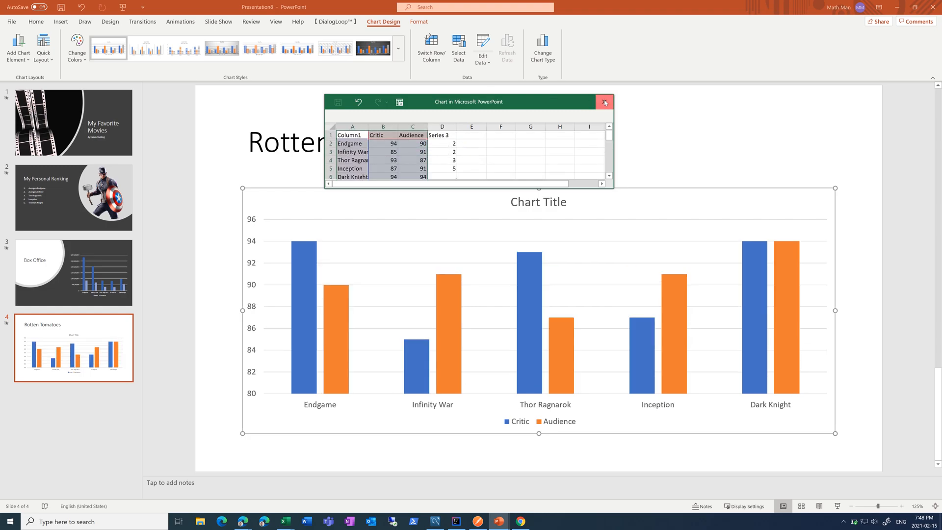
{"action": "left_click", "coordinate": [604, 101]}
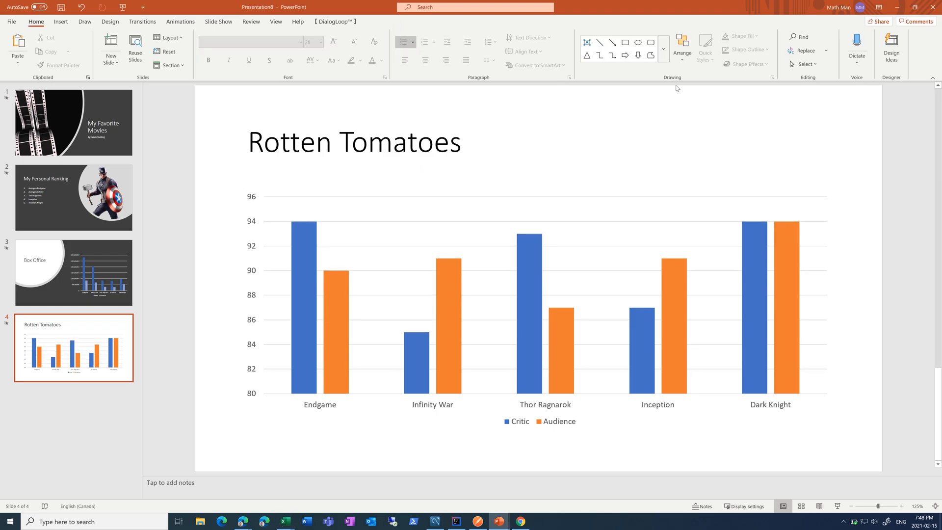
Step: Apply the first Design Ideas suggestion to the Rotten Tomatoes slide and return to slide 1
{"action": "left_click", "coordinate": [891, 44]}
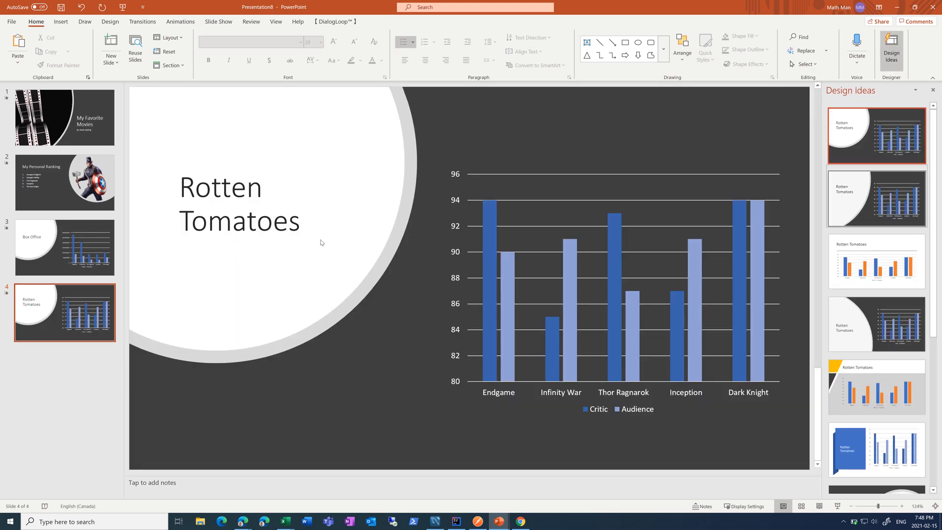
{"action": "mouse_move", "coordinate": [279, 314]}
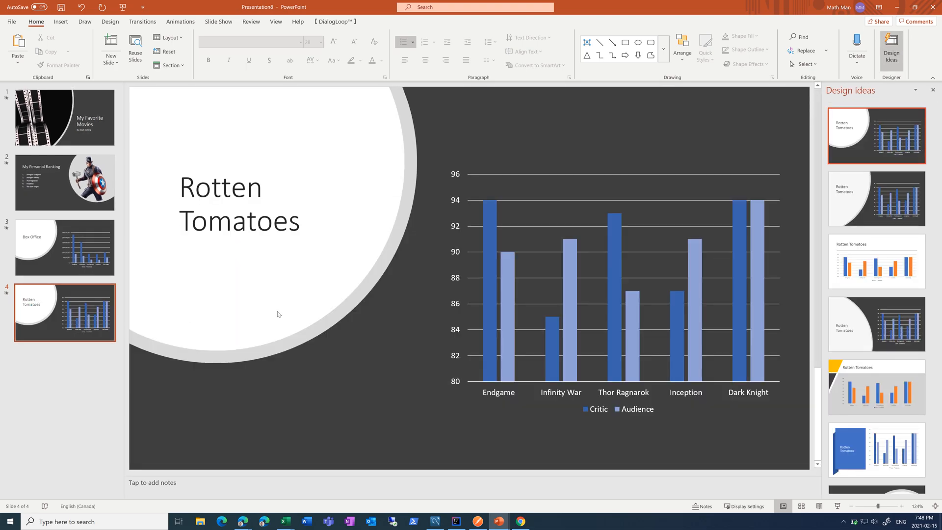
{"action": "mouse_move", "coordinate": [67, 138]}
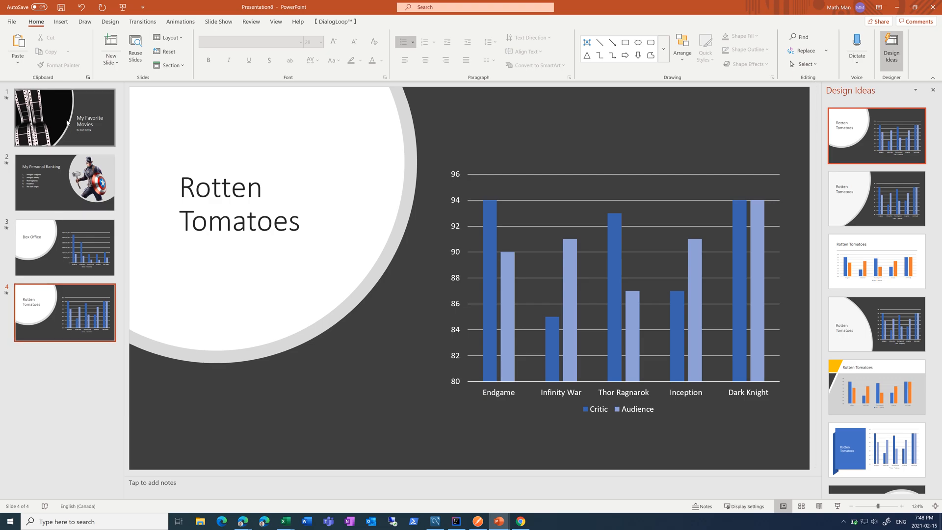
{"action": "left_click", "coordinate": [64, 118]}
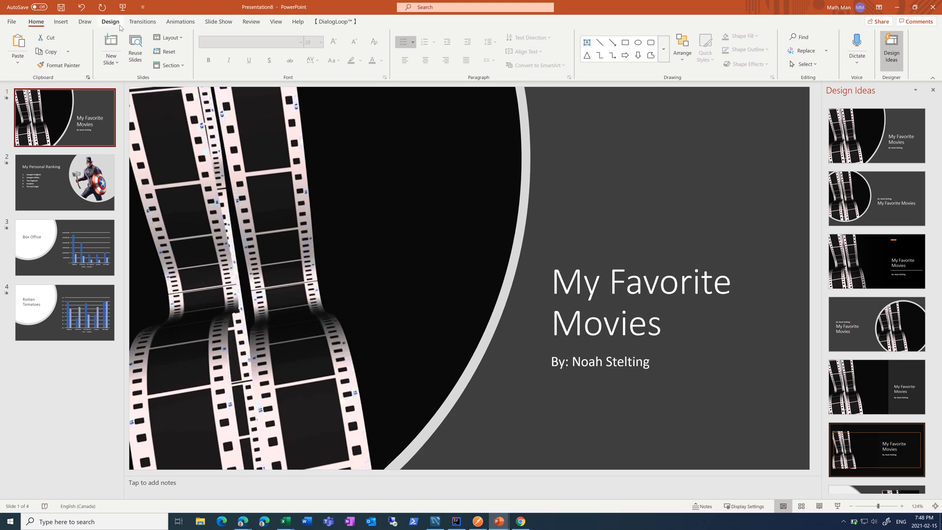
Step: Try several transition effects on the title slide and settle on Fade
{"action": "left_click", "coordinate": [142, 21]}
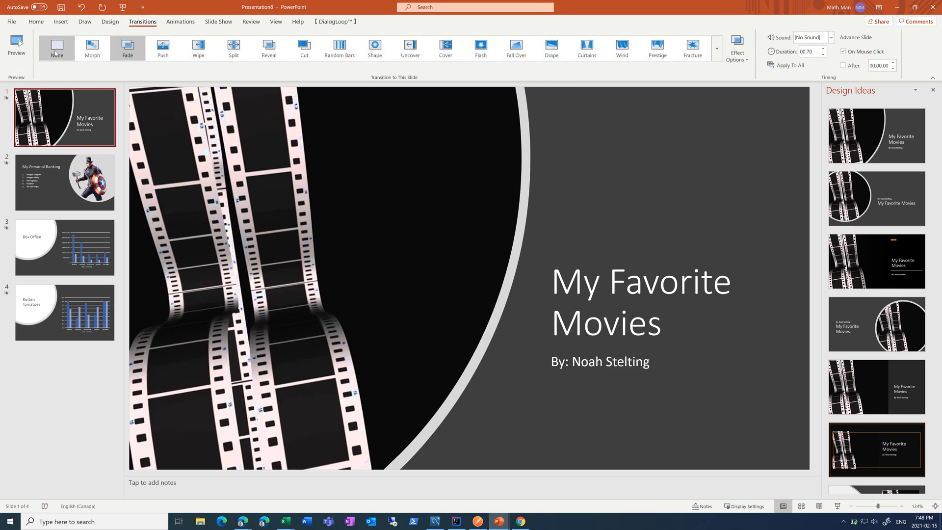
{"action": "left_click", "coordinate": [57, 43]}
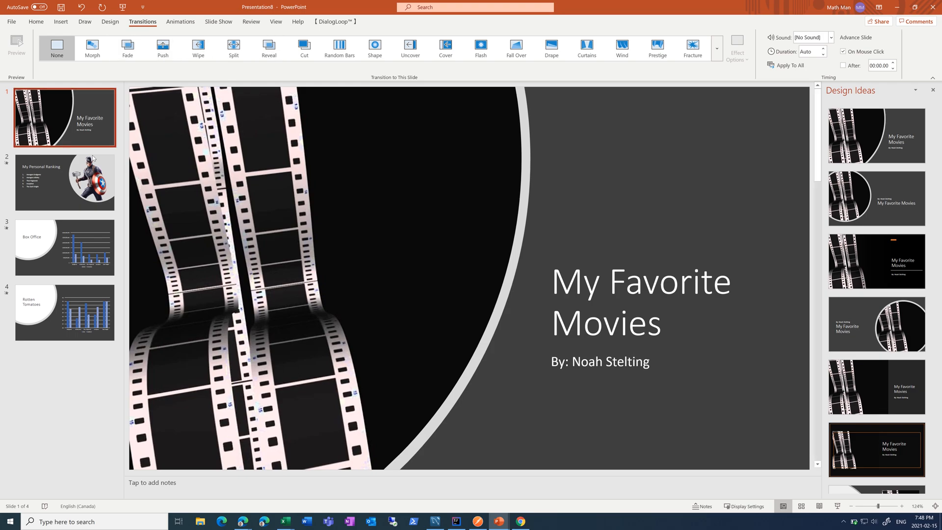
{"action": "mouse_move", "coordinate": [141, 191]}
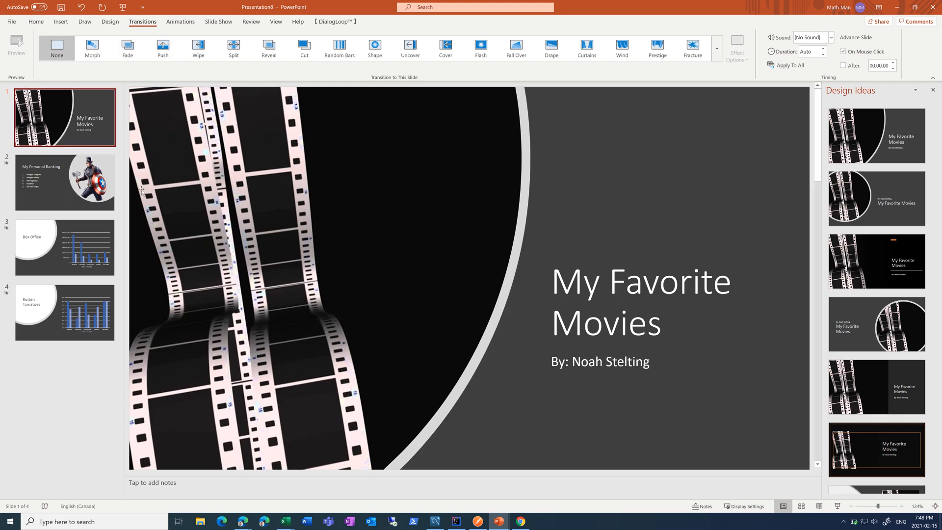
{"action": "mouse_move", "coordinate": [269, 47]}
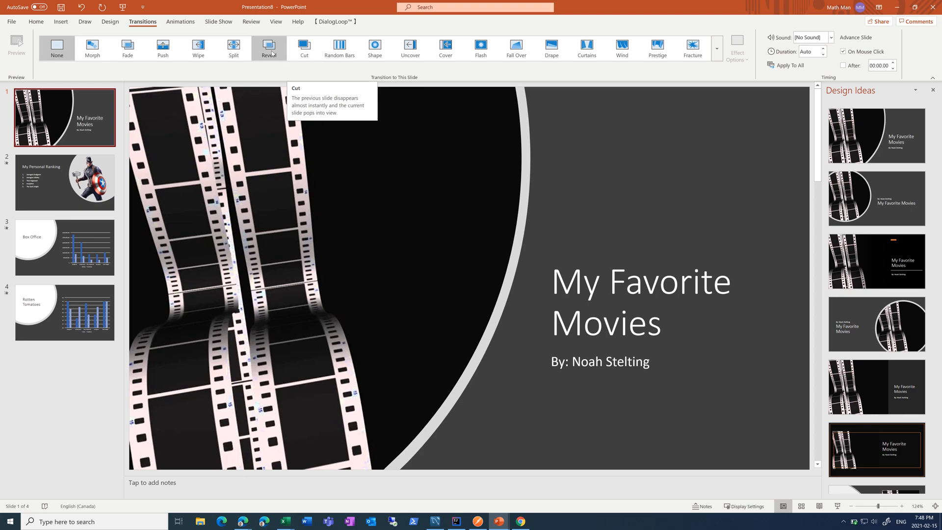
{"action": "mouse_move", "coordinate": [458, 61]}
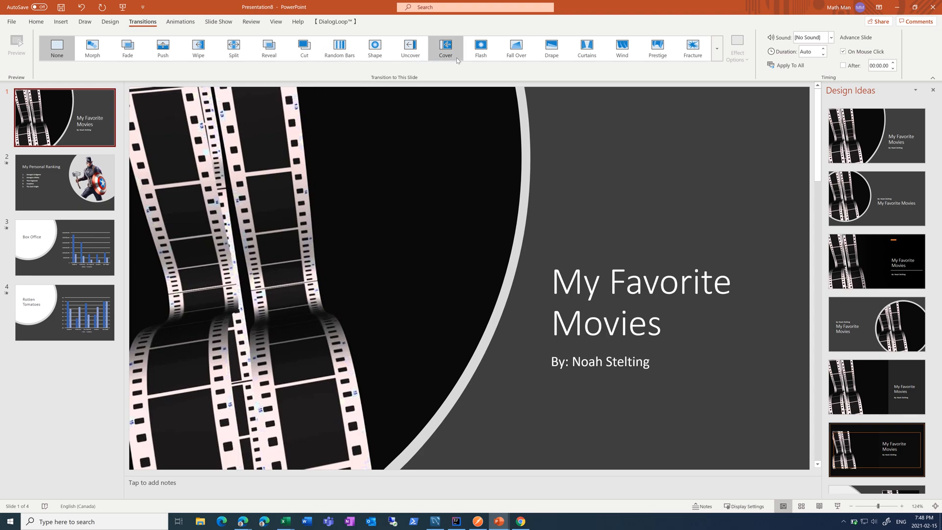
{"action": "left_click", "coordinate": [586, 47]}
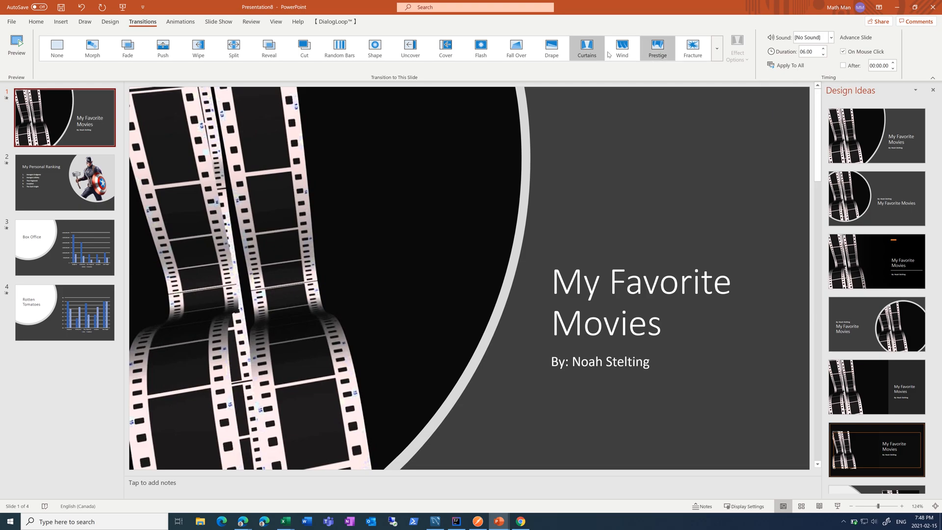
{"action": "left_click", "coordinate": [586, 46]}
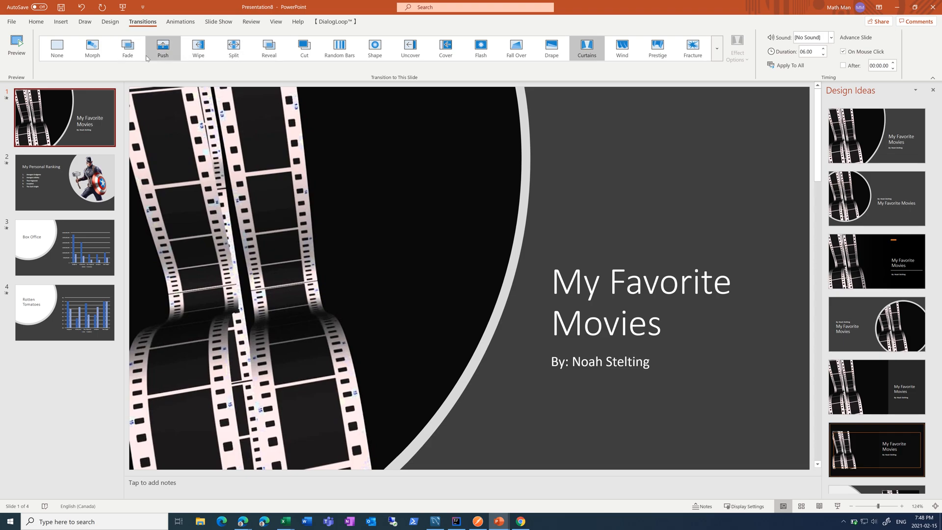
{"action": "left_click", "coordinate": [126, 46]}
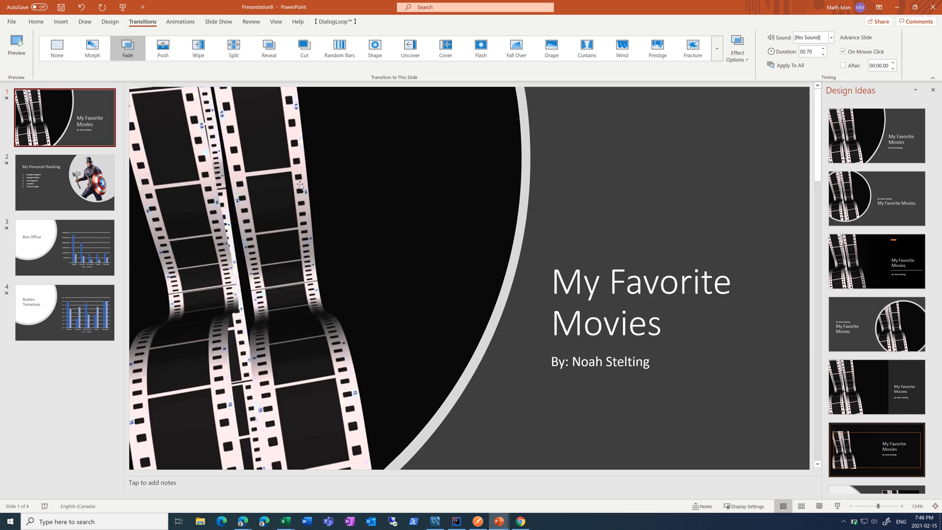
{"action": "mouse_move", "coordinate": [51, 172]}
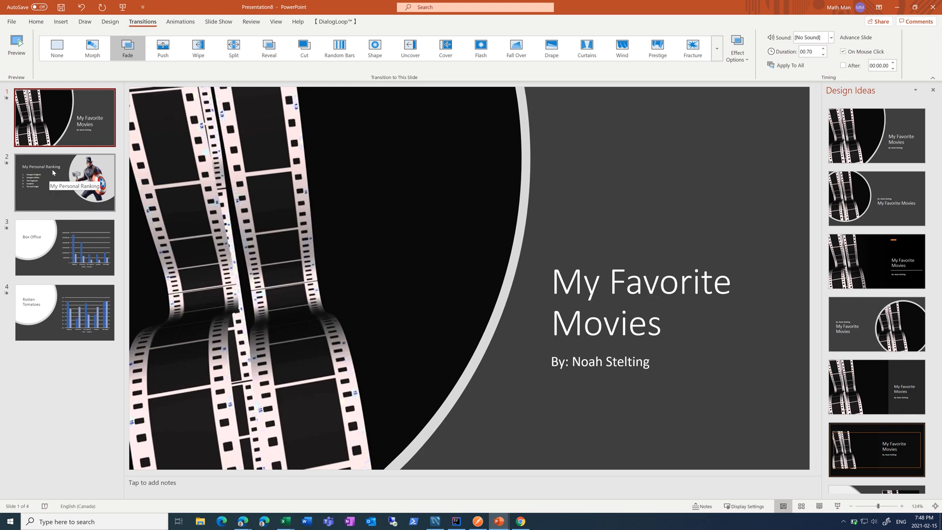
{"action": "mouse_move", "coordinate": [84, 124]}
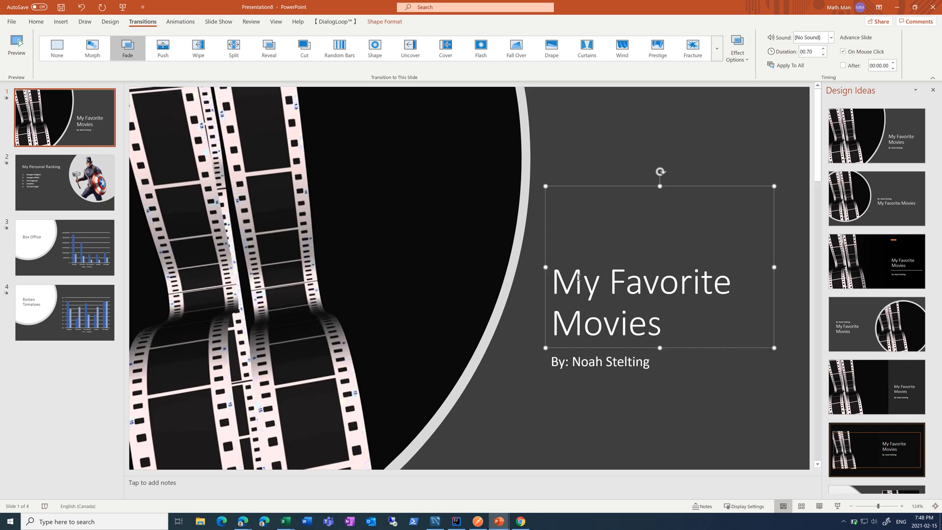
Step: Give the title a Split and the byline a Fly In entrance, starting after previous
{"action": "left_click", "coordinate": [181, 21]}
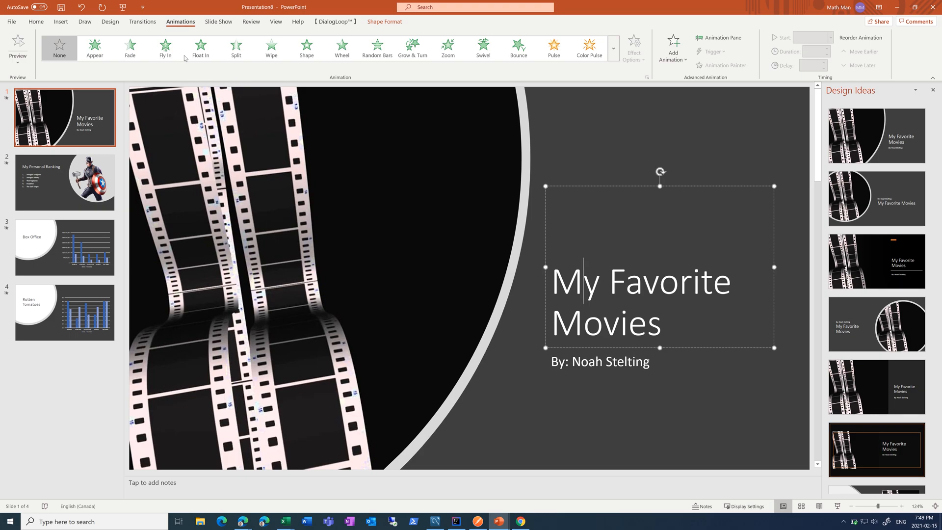
{"action": "mouse_move", "coordinate": [236, 46]}
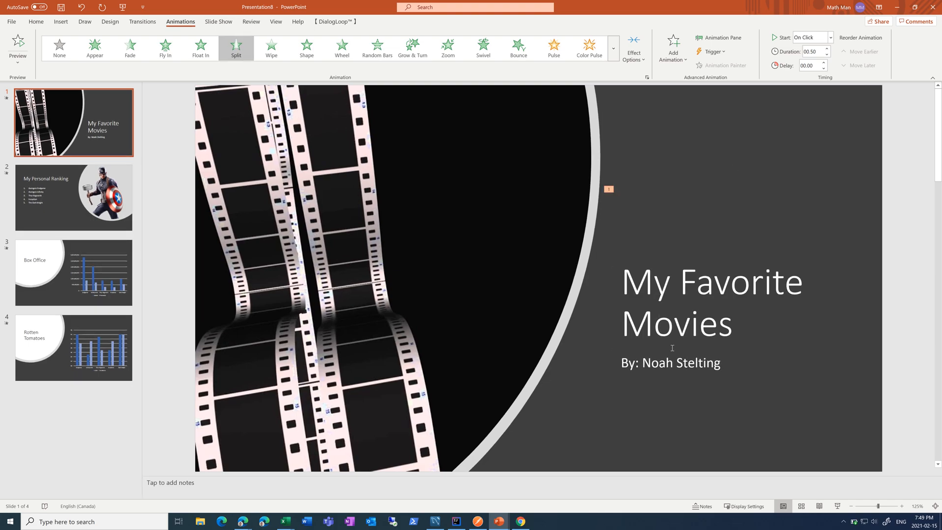
{"action": "left_click", "coordinate": [672, 363]}
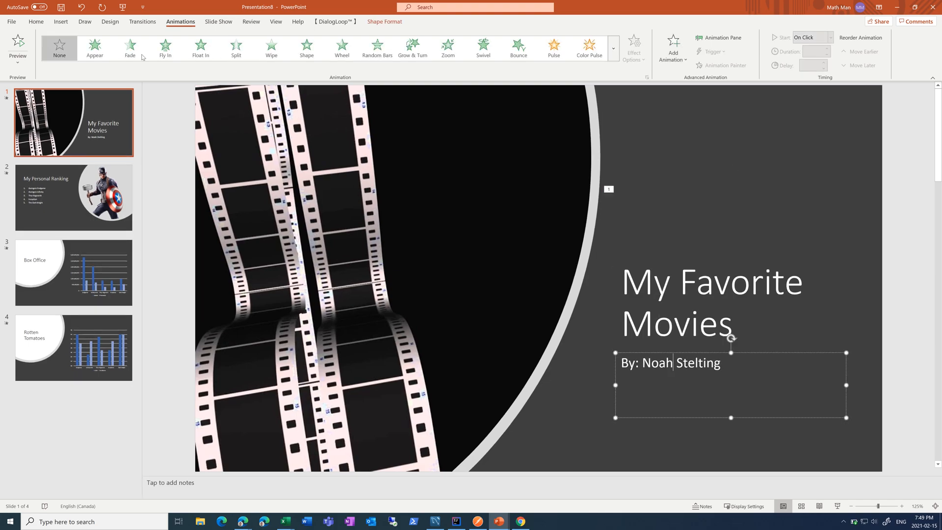
{"action": "left_click", "coordinate": [166, 47]}
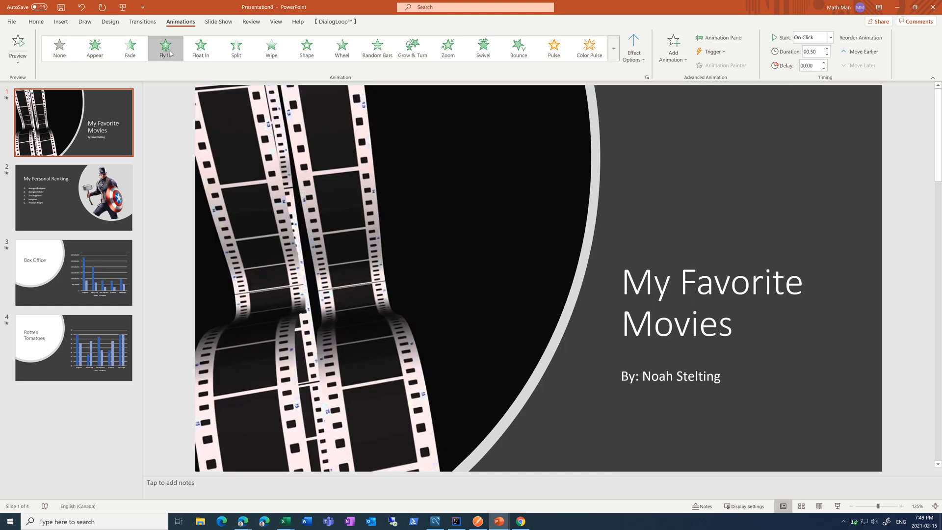
{"action": "left_click", "coordinate": [200, 47]}
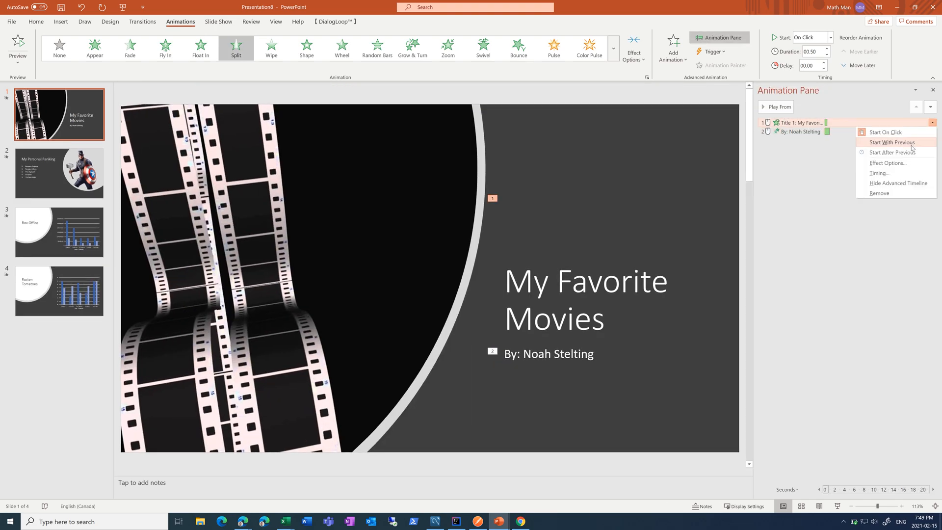
{"action": "left_click", "coordinate": [893, 152]}
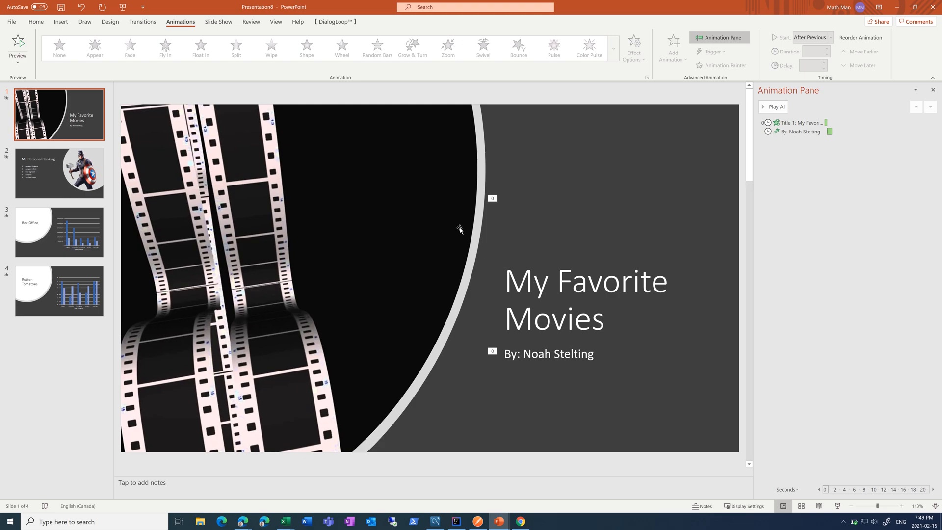
{"action": "mouse_move", "coordinate": [192, 198]}
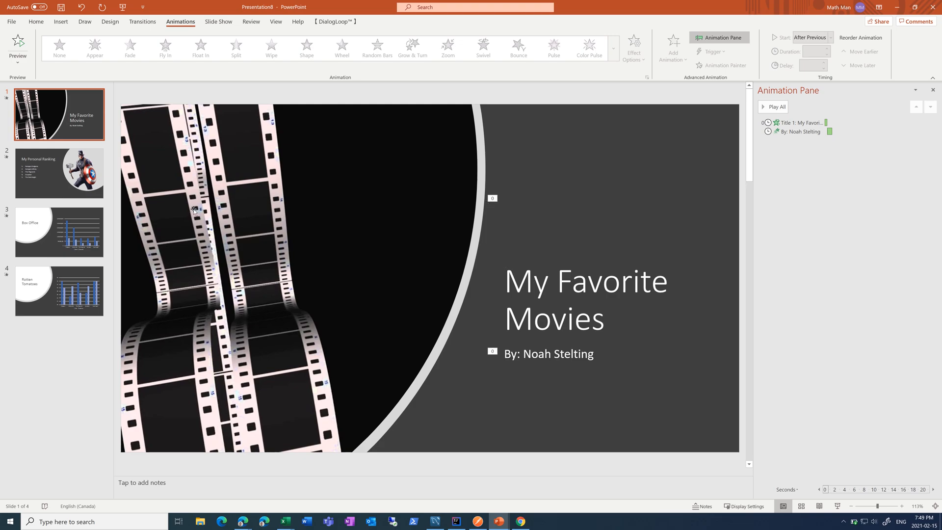
Step: Try Split, Grow & Turn, Swivel and Bounce on the My Personal Ranking title, keeping Split
{"action": "left_click", "coordinate": [59, 172]}
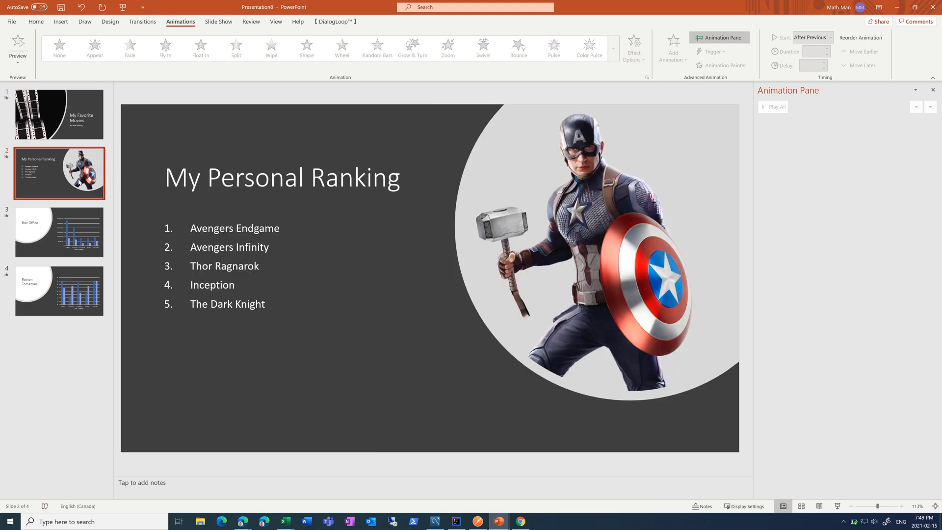
{"action": "left_click", "coordinate": [293, 176]}
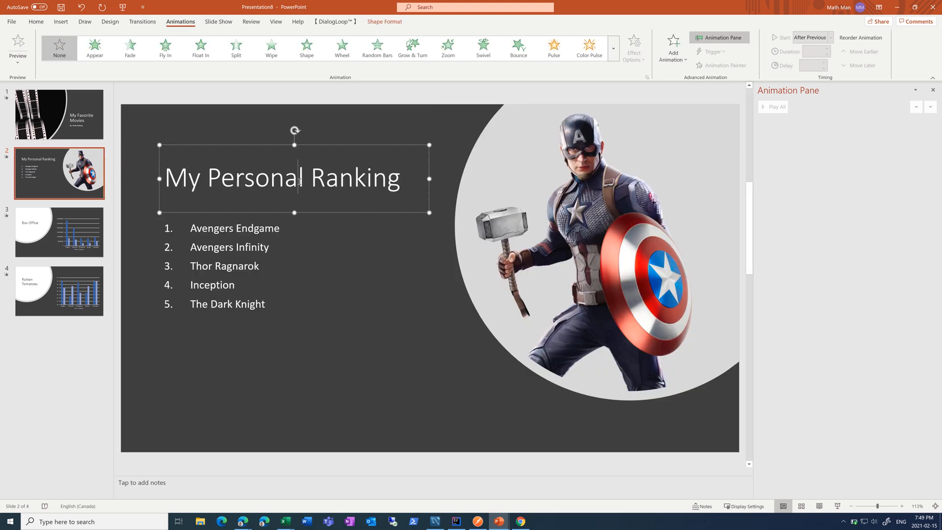
{"action": "left_click", "coordinate": [235, 48]}
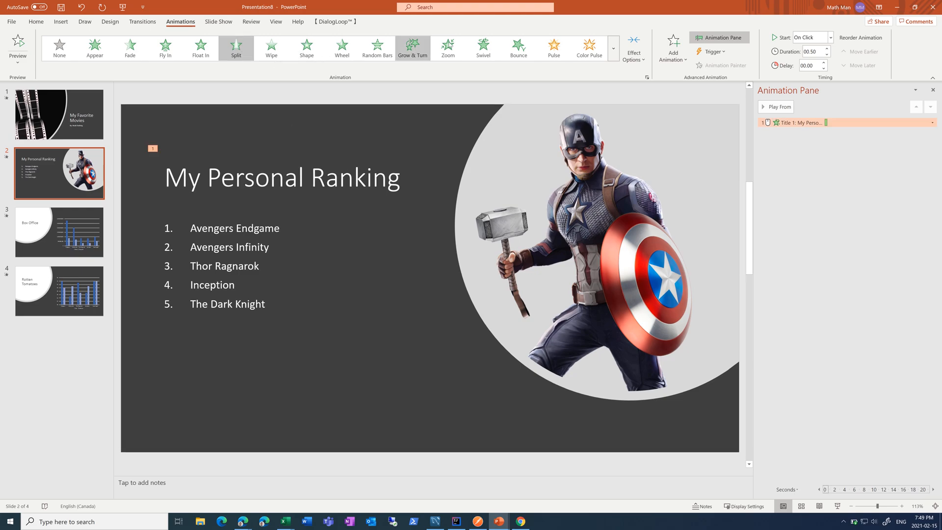
{"action": "left_click", "coordinate": [412, 46]}
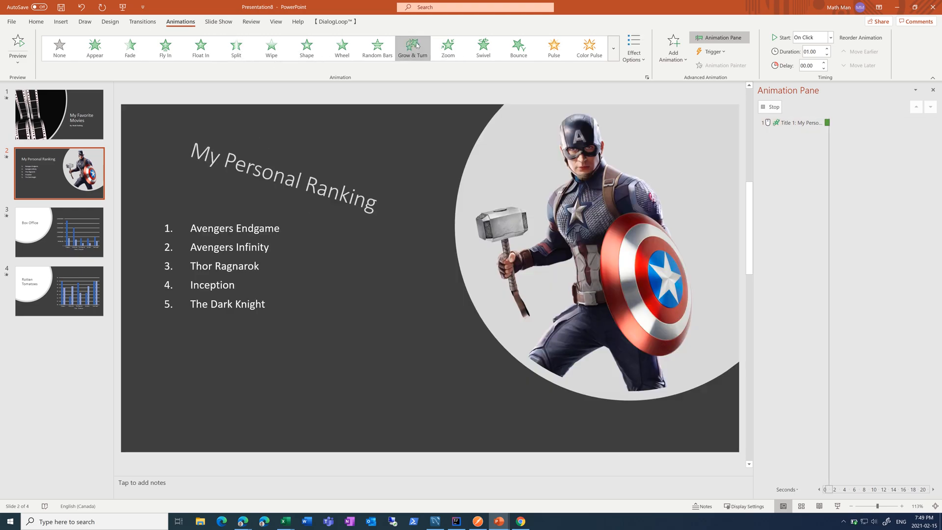
{"action": "left_click", "coordinate": [519, 47]}
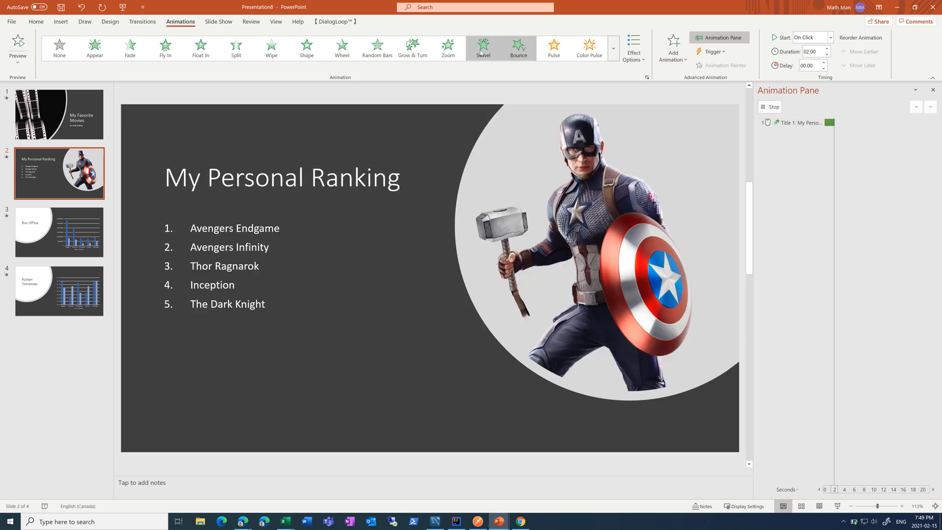
{"action": "left_click", "coordinate": [518, 47]}
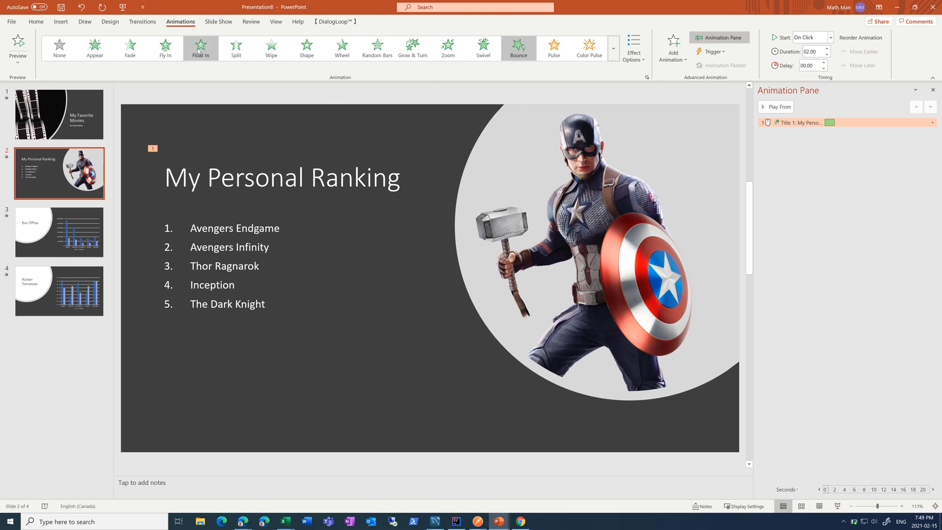
{"action": "left_click", "coordinate": [236, 48]}
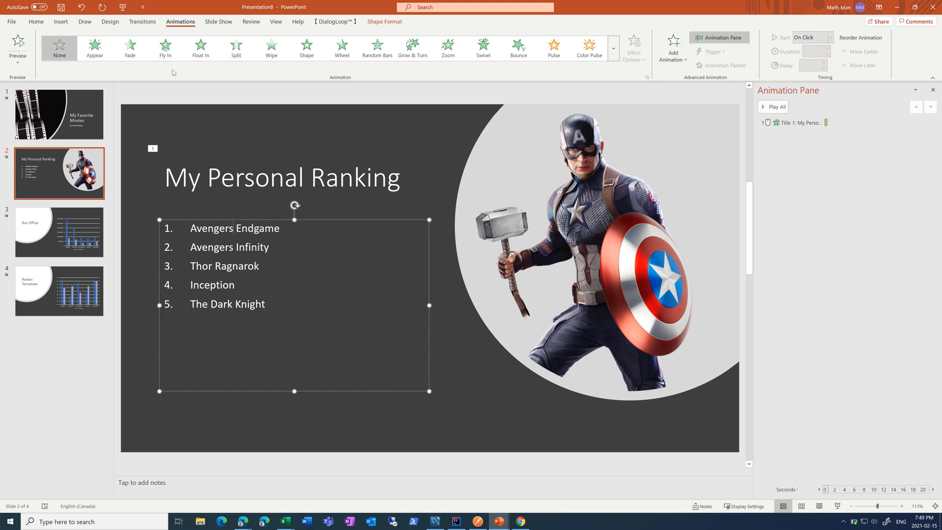
Step: Give the numbered movie list a Float In entrance
{"action": "left_click", "coordinate": [200, 47]}
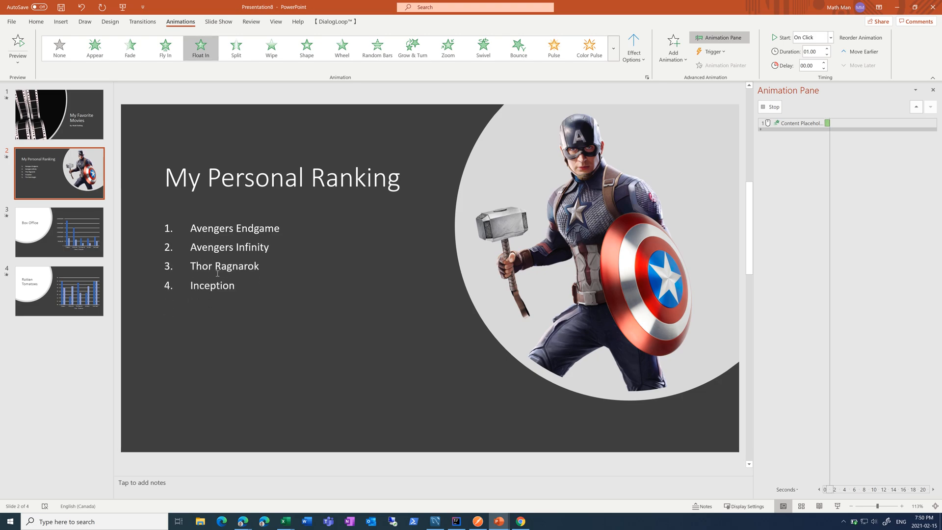
{"action": "type", "text": "The Dark Knight"}
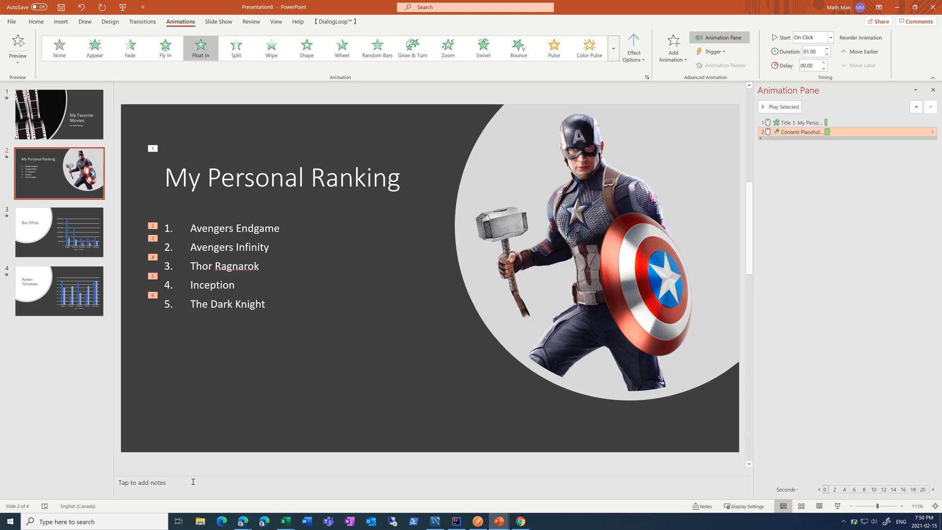
Step: Add the speaker note "This what I Have to say." to the ranking slide
{"action": "left_click", "coordinate": [143, 482]}
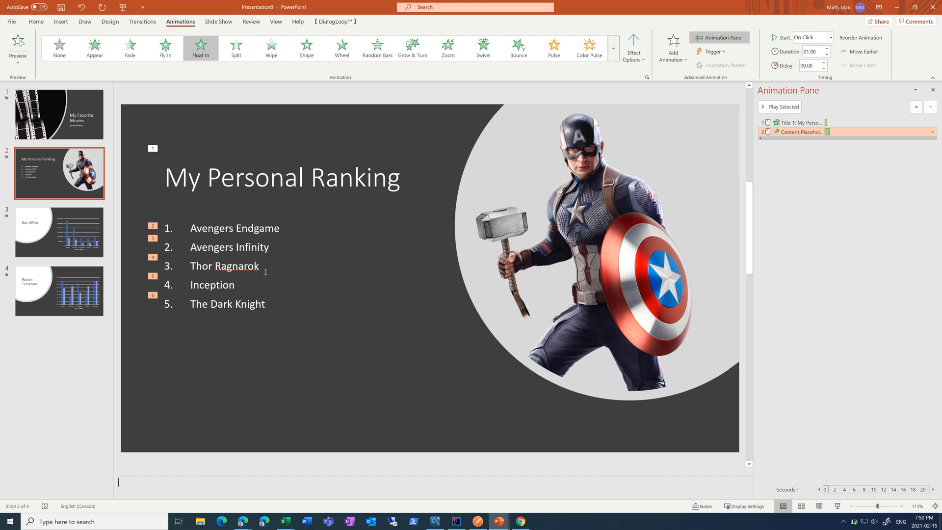
{"action": "mouse_move", "coordinate": [204, 481]}
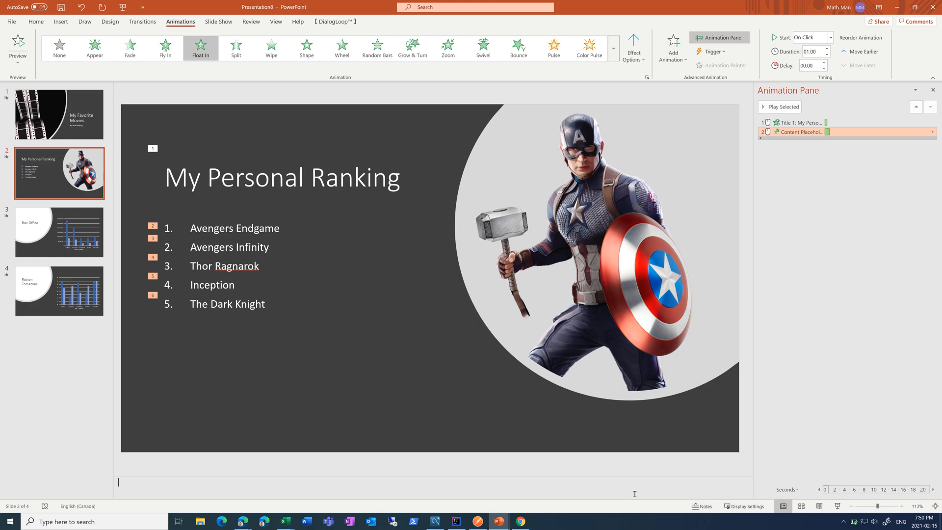
{"action": "type", "text": "This what"}
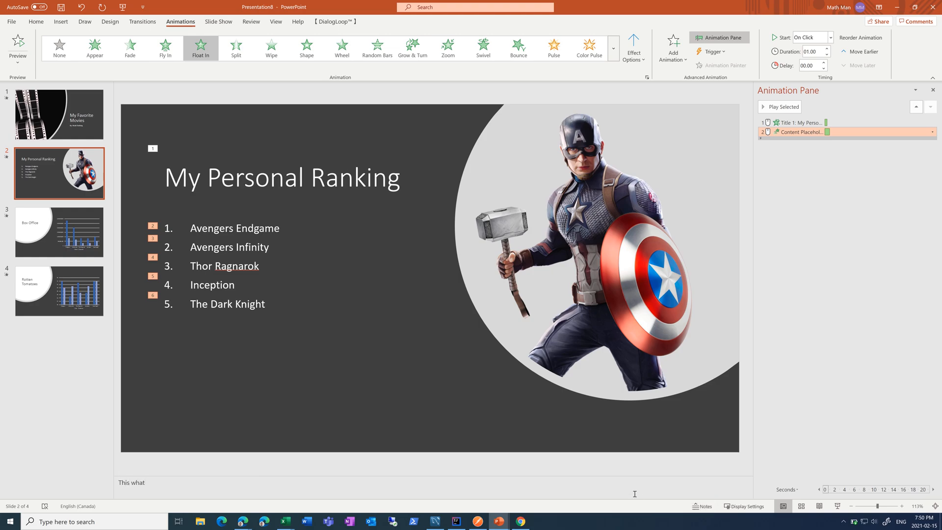
{"action": "type", "text": "I Ha"}
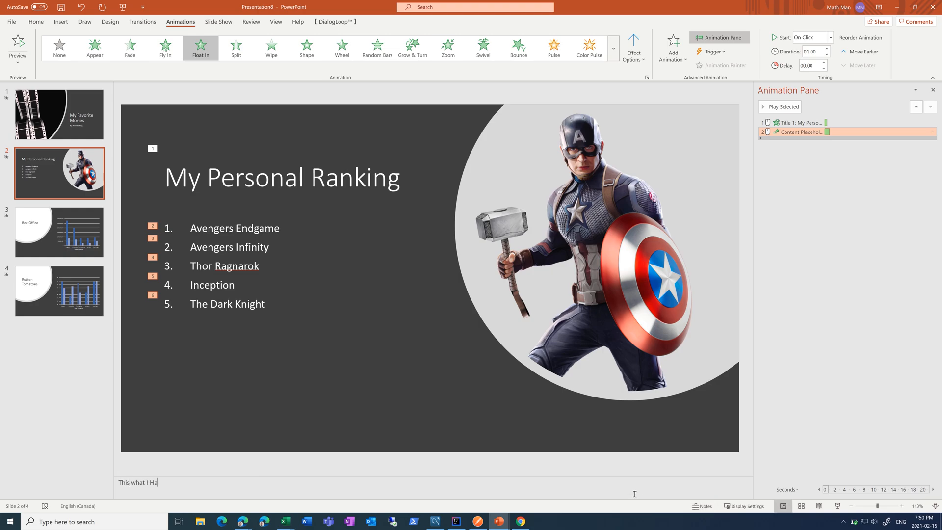
{"action": "type", "text": "ve to"}
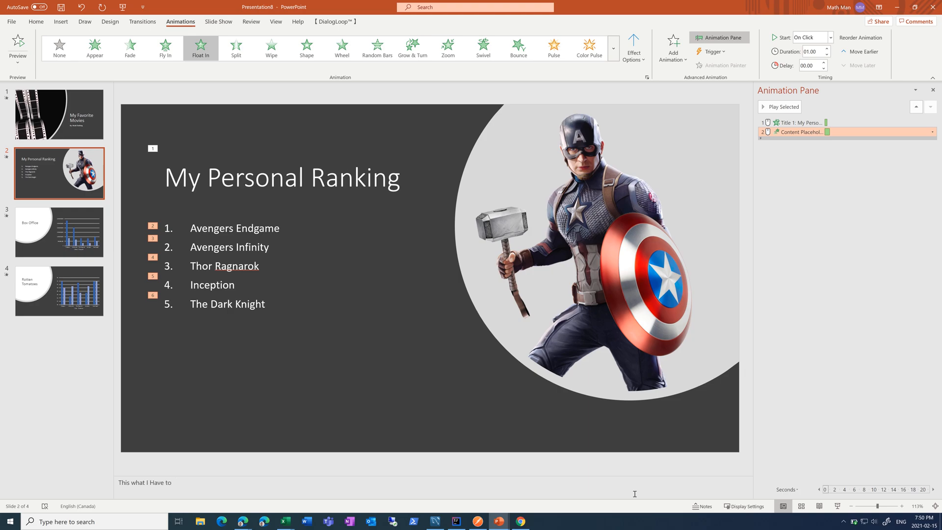
{"action": "type", "text": "say"}
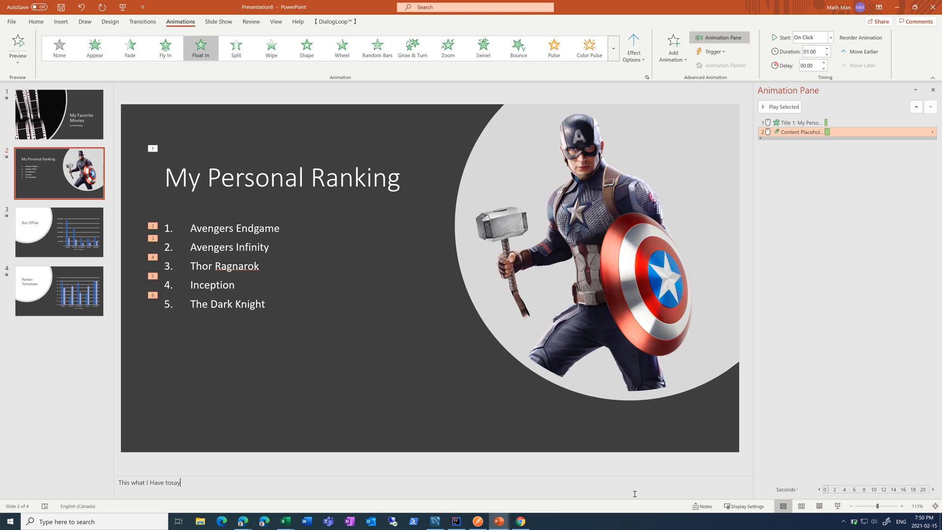
{"action": "key", "text": "Backspace"}
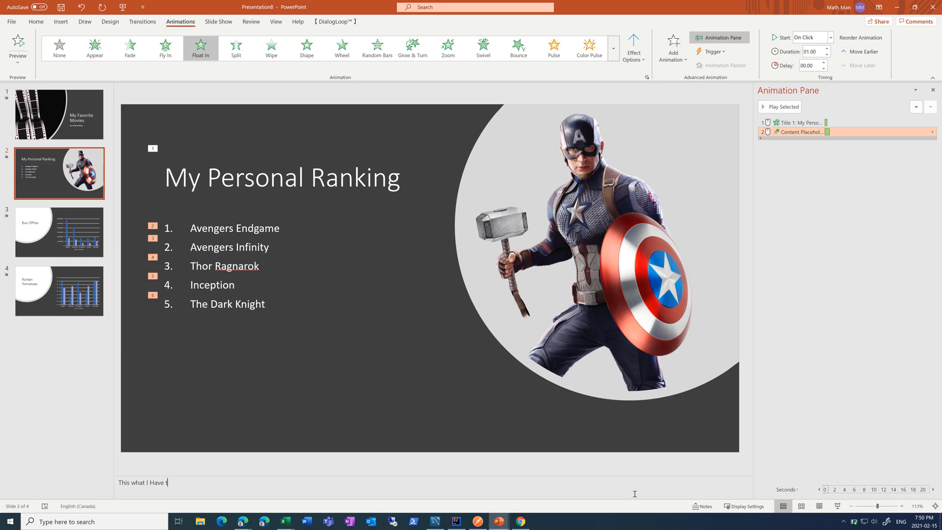
{"action": "type", "text": "o say."}
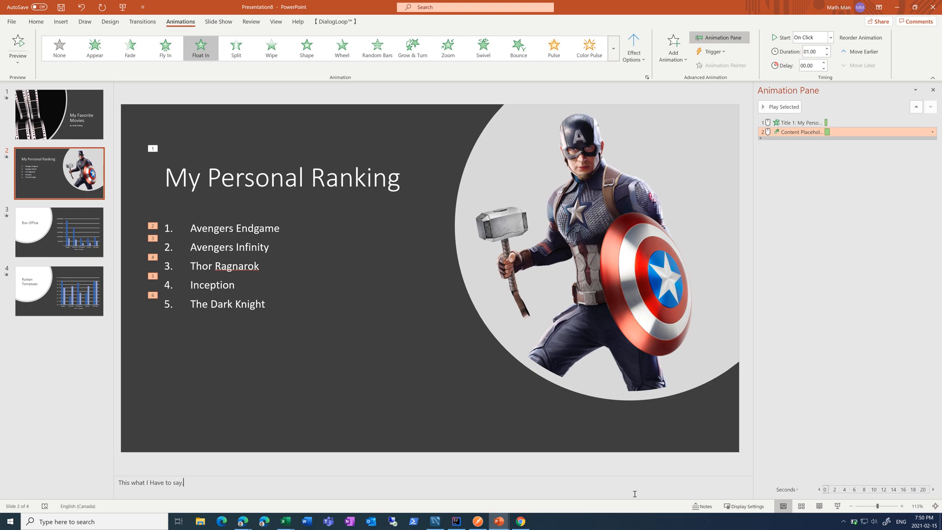
{"action": "mouse_move", "coordinate": [219, 481]}
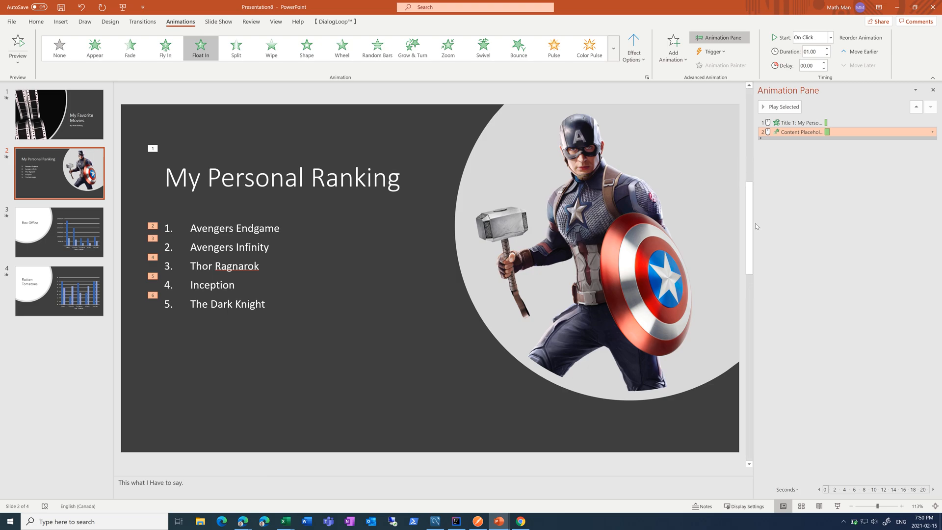
Step: Give the Captain America picture a Zoom entrance ordered after the Avengers Endgame item
{"action": "left_click", "coordinate": [601, 248]}
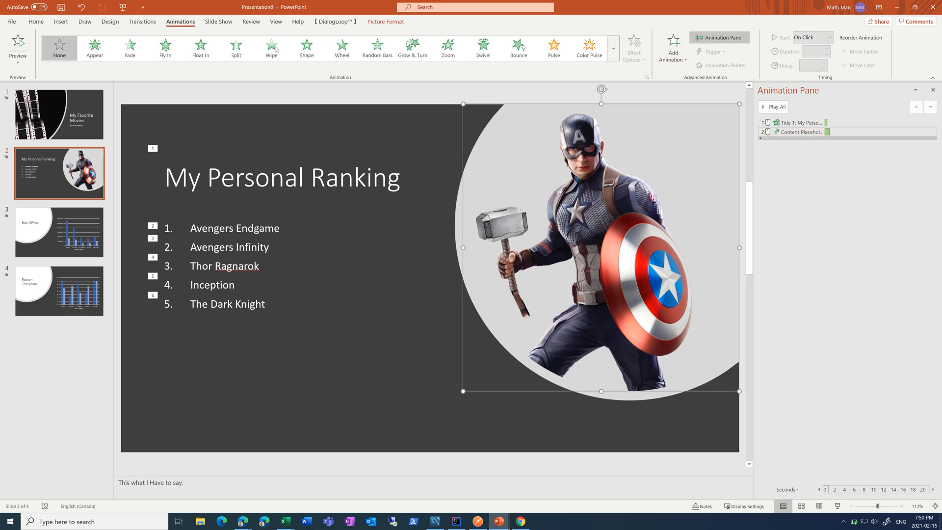
{"action": "left_click", "coordinate": [449, 47]}
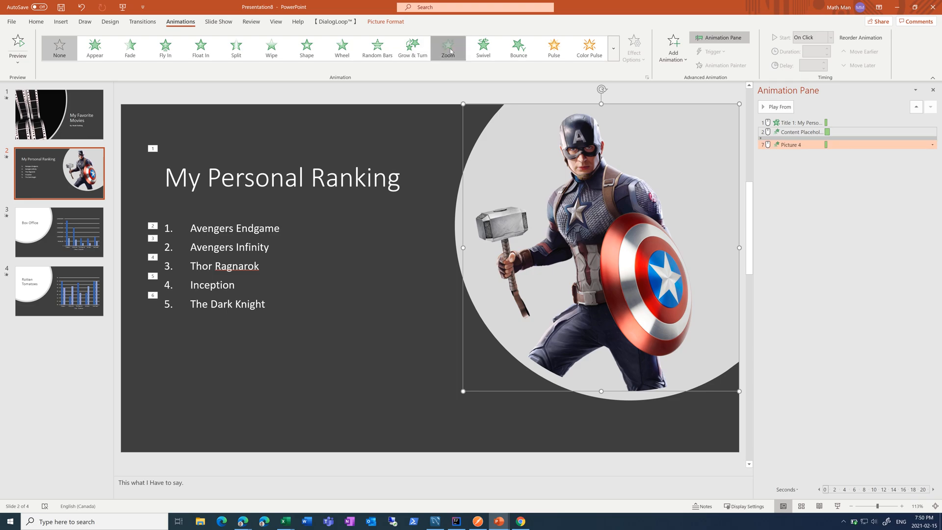
{"action": "left_click", "coordinate": [449, 44]}
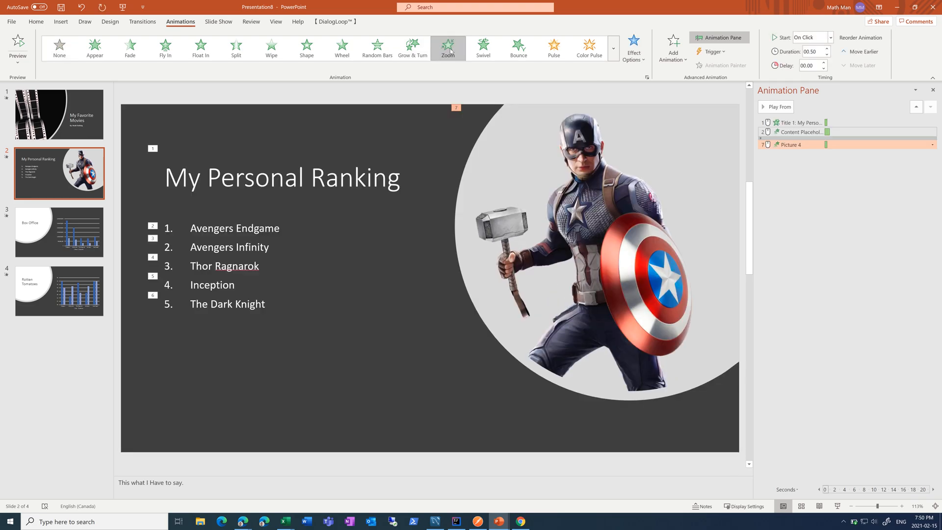
{"action": "mouse_move", "coordinate": [236, 46]}
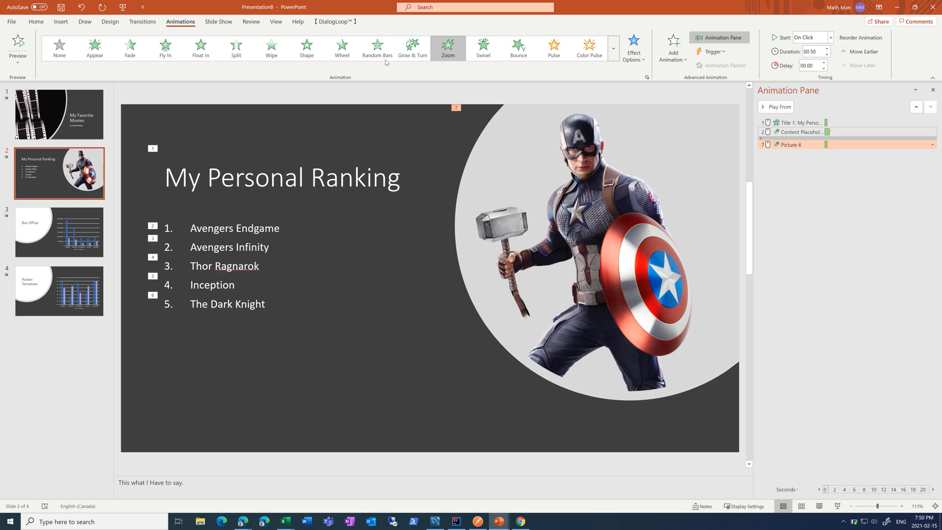
{"action": "mouse_move", "coordinate": [306, 49]}
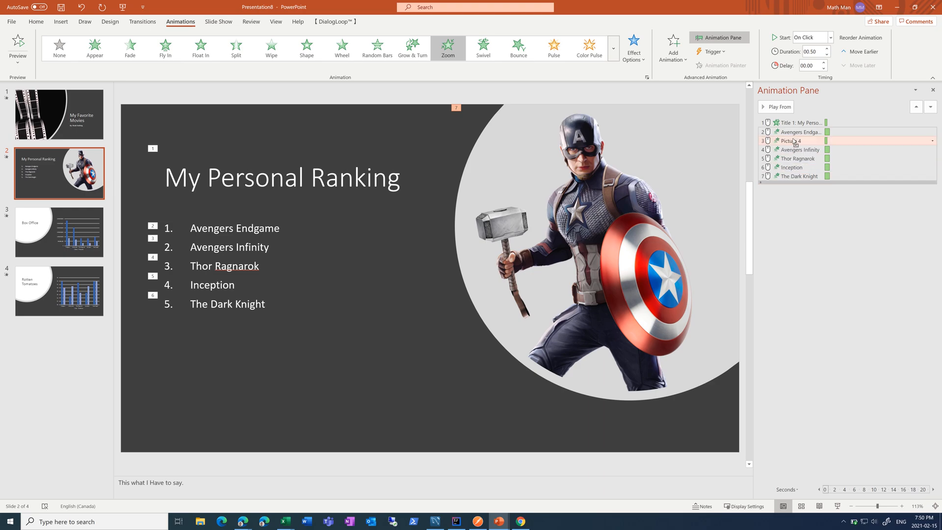
Step: Set slide 2's title and picture animations to Start After Previous, then move to the Box Office slide
{"action": "left_click", "coordinate": [791, 141]}
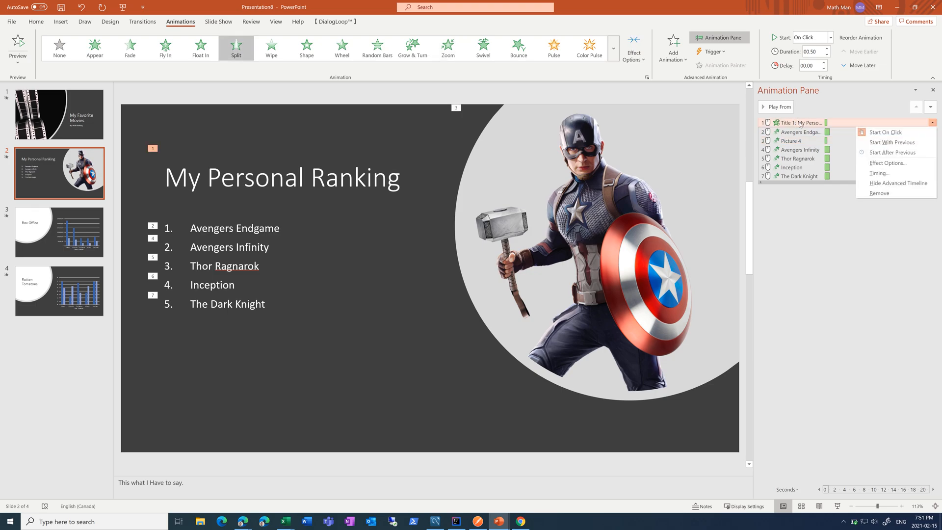
{"action": "left_click", "coordinate": [894, 152]}
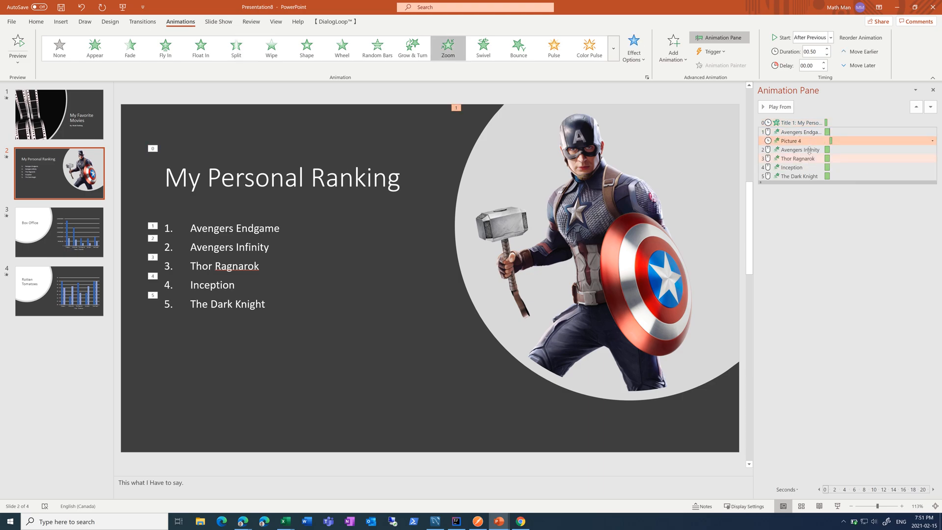
{"action": "left_click", "coordinate": [800, 149]}
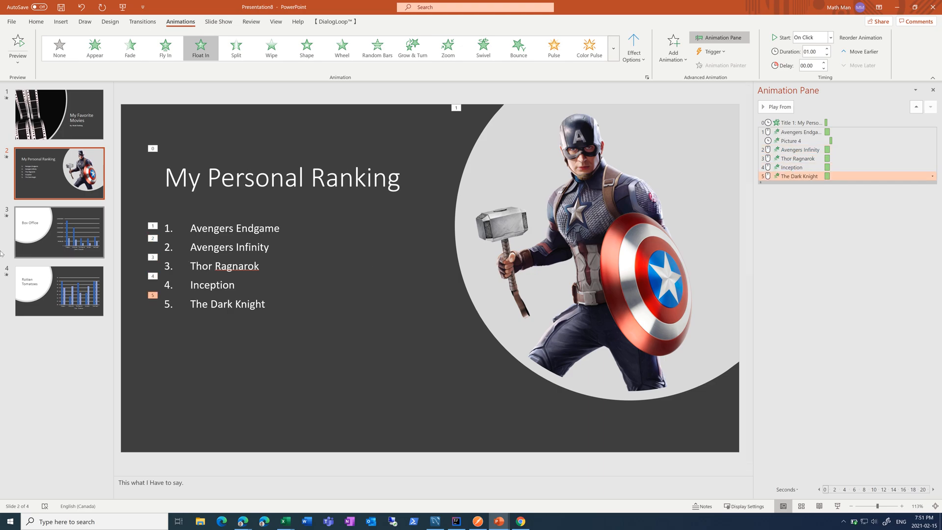
{"action": "left_click", "coordinate": [59, 232]}
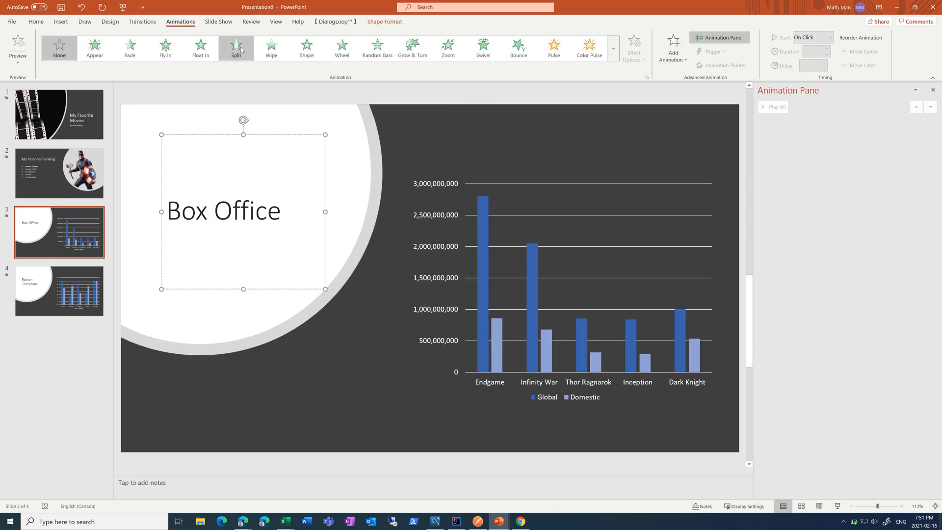
Step: Give the Box Office title a Split entrance and the chart a Wipe entrance
{"action": "left_click", "coordinate": [238, 45]}
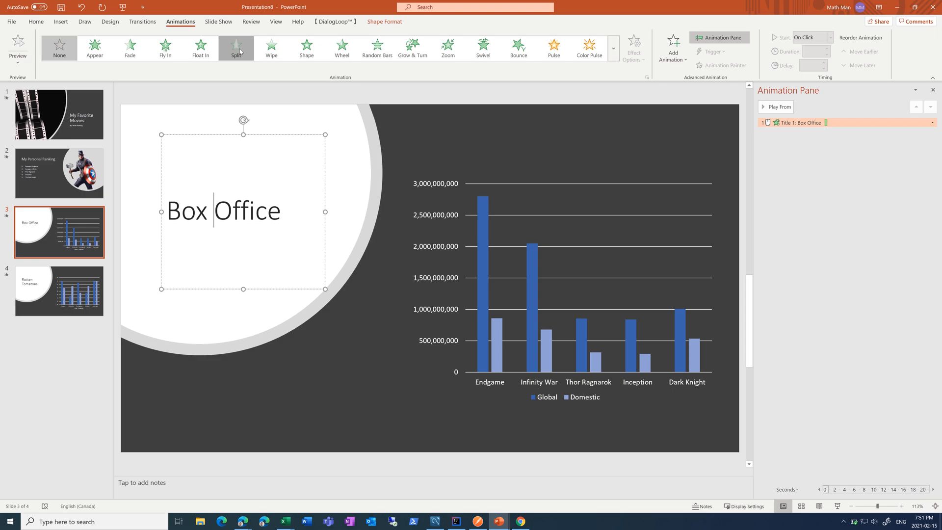
{"action": "left_click", "coordinate": [237, 47]}
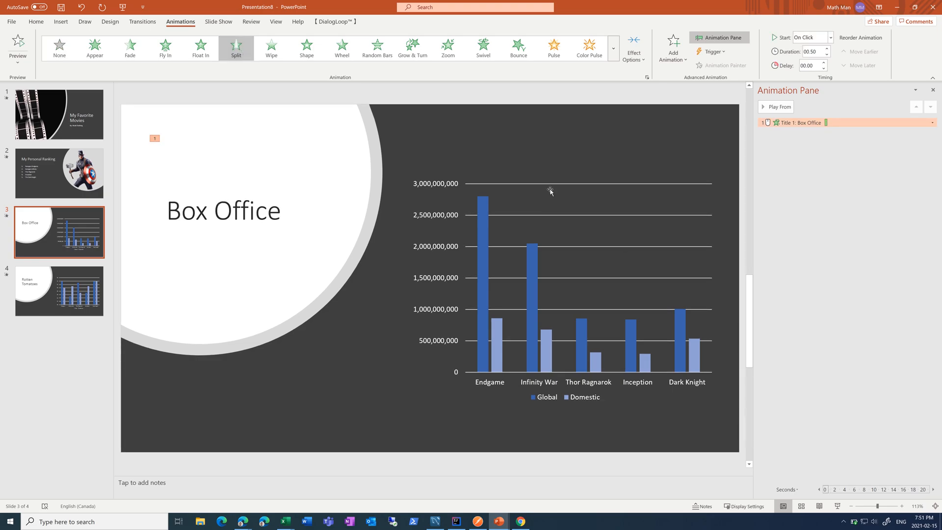
{"action": "left_click", "coordinate": [448, 47]}
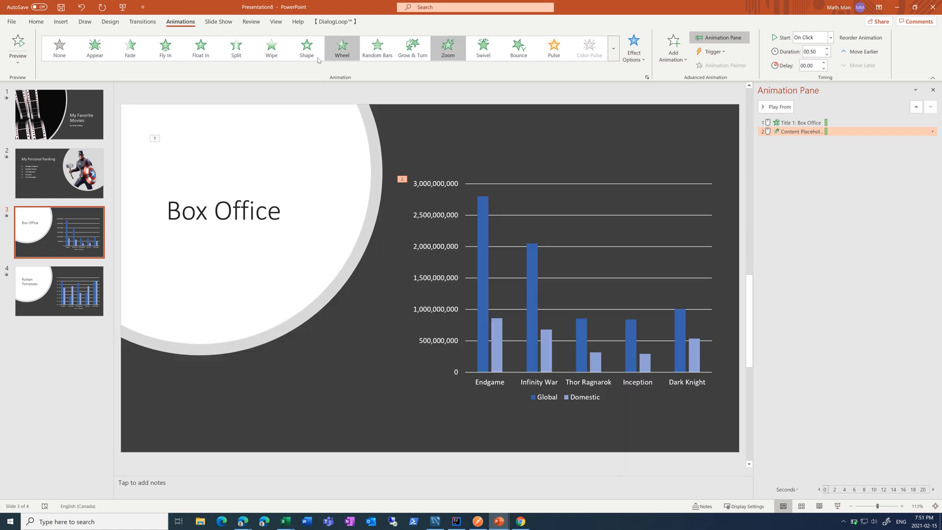
{"action": "mouse_move", "coordinate": [271, 48]}
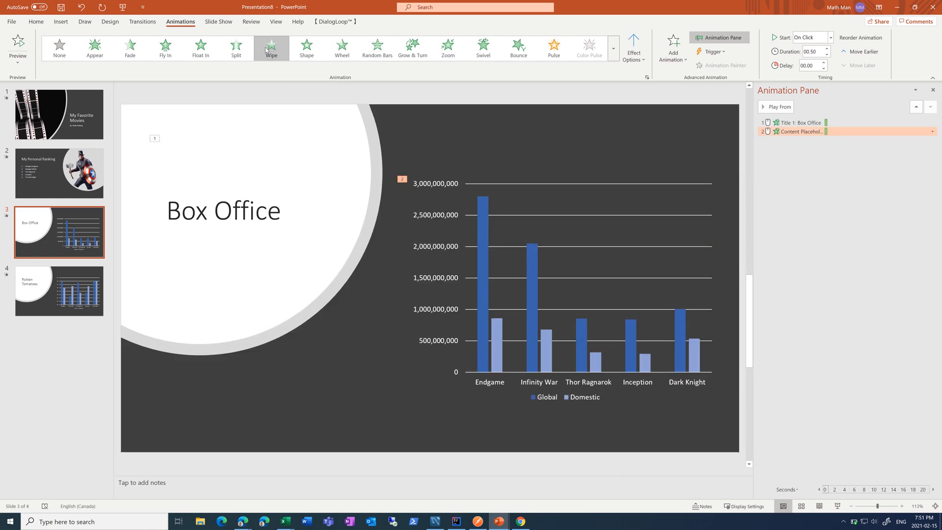
{"action": "mouse_move", "coordinate": [133, 49]}
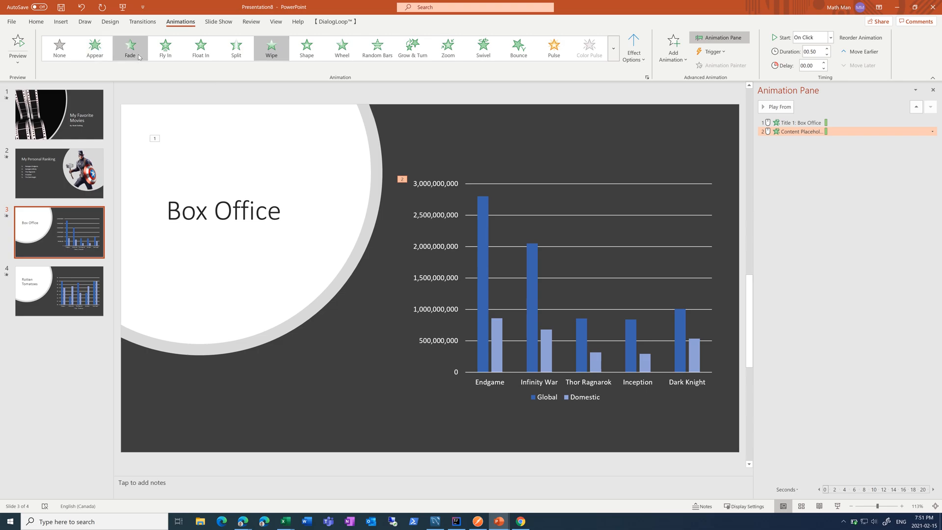
{"action": "mouse_move", "coordinate": [306, 49]}
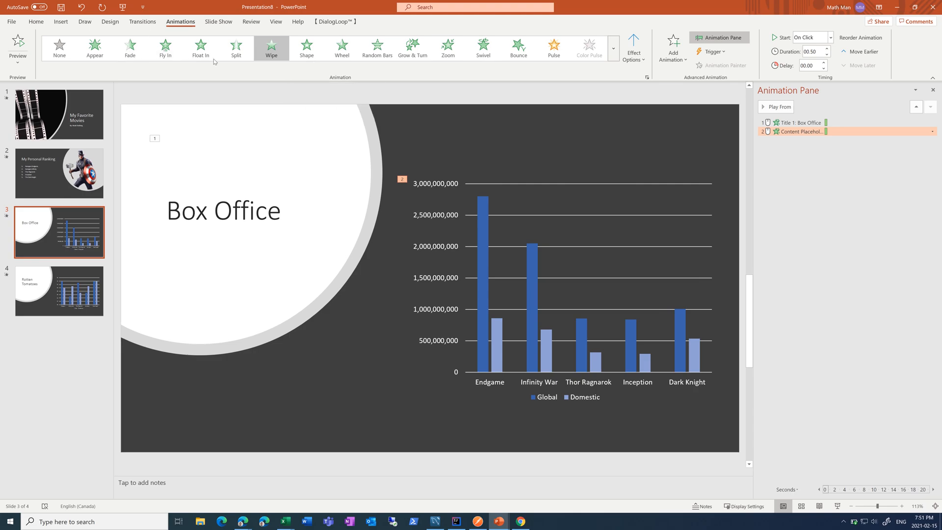
{"action": "mouse_move", "coordinate": [162, 103]}
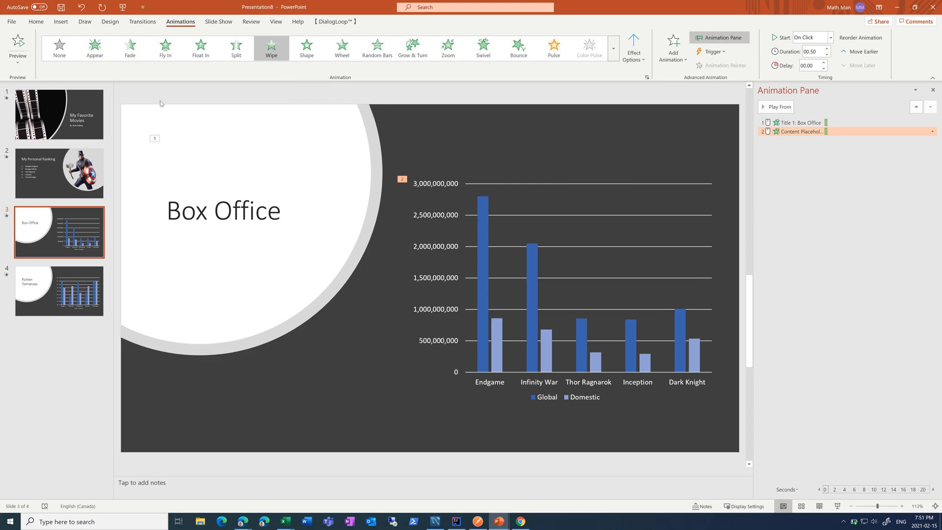
{"action": "mouse_move", "coordinate": [208, 51]}
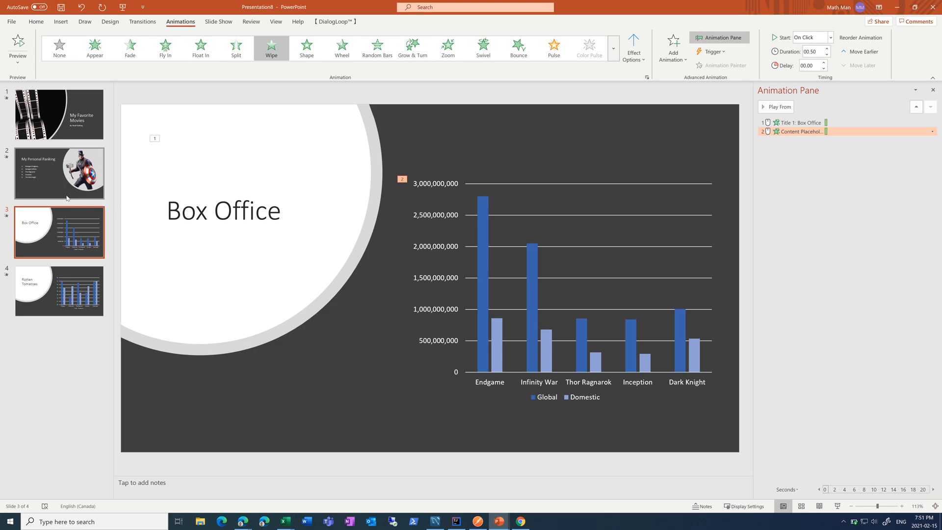
{"action": "mouse_move", "coordinate": [469, 179]}
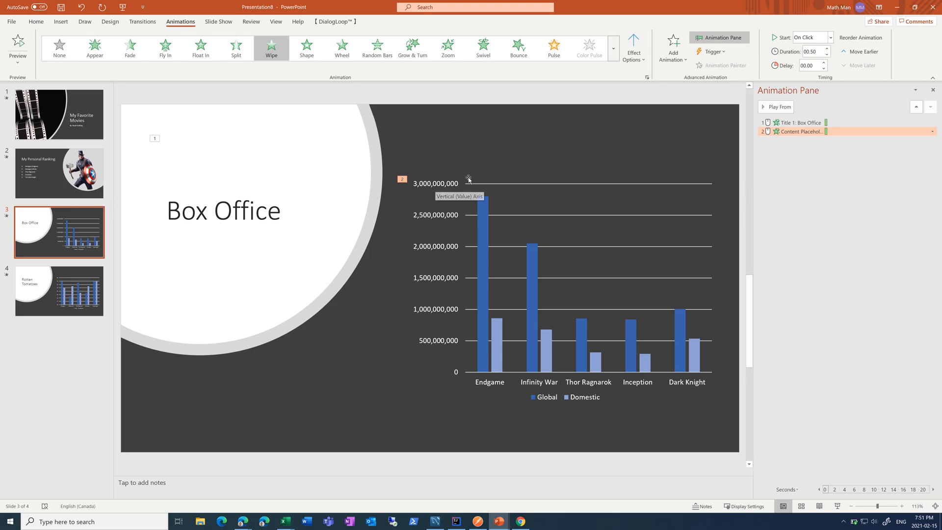
{"action": "mouse_move", "coordinate": [455, 217]}
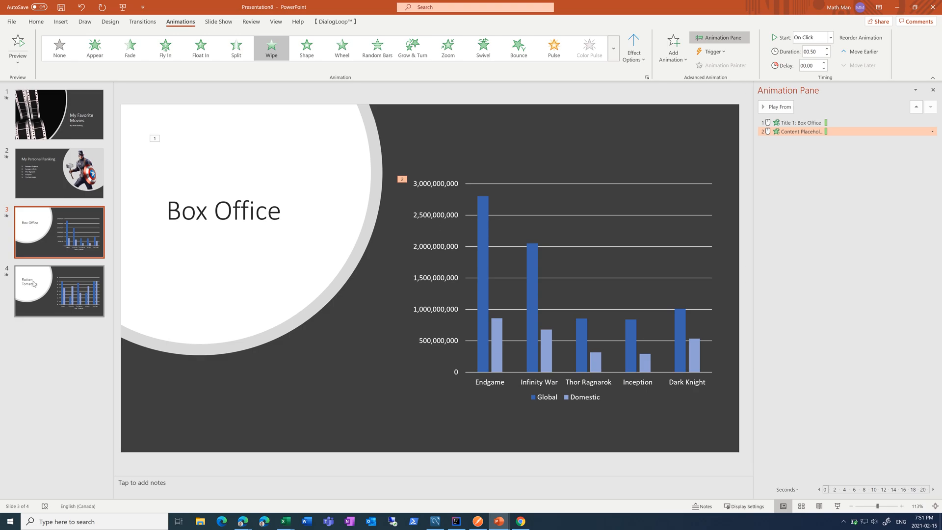
Step: Set both Box Office animations to Start After Previous and move to the Rotten Tomatoes slide
{"action": "left_click", "coordinate": [58, 291]}
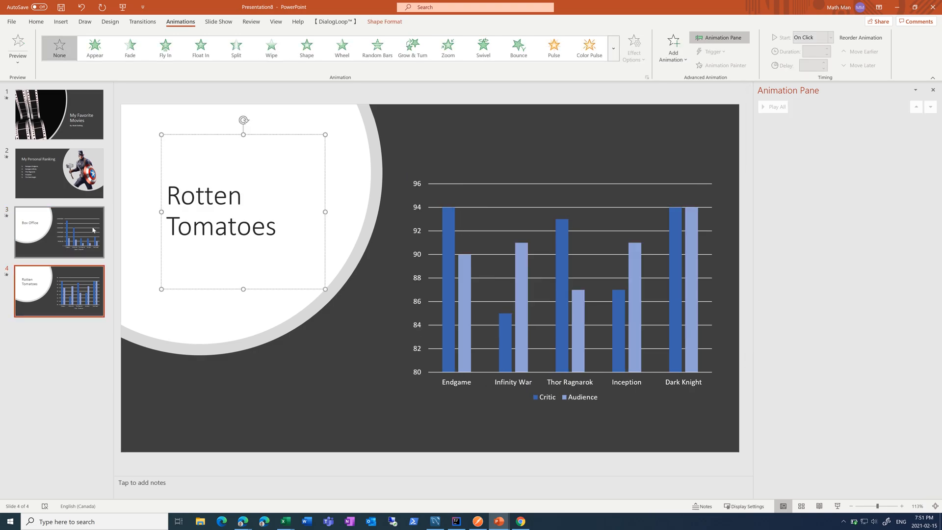
{"action": "left_click", "coordinate": [58, 232]}
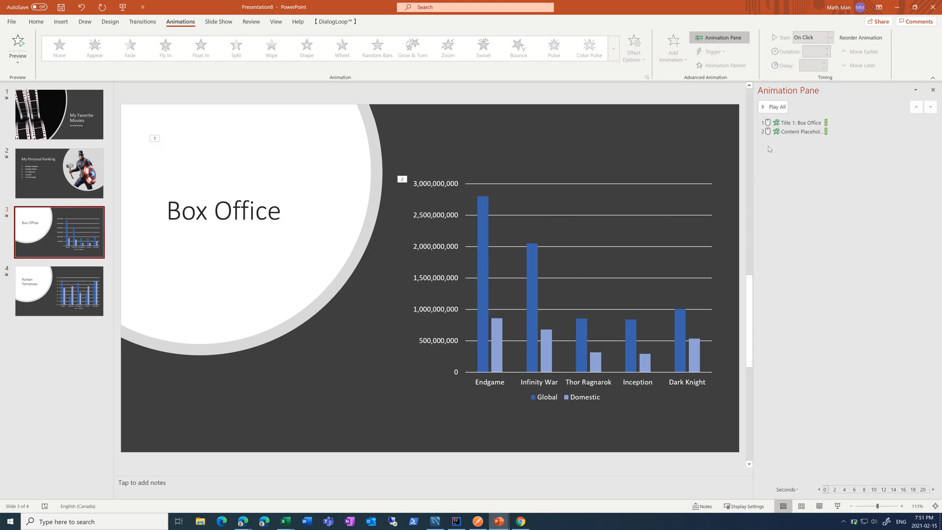
{"action": "left_click", "coordinate": [802, 122]}
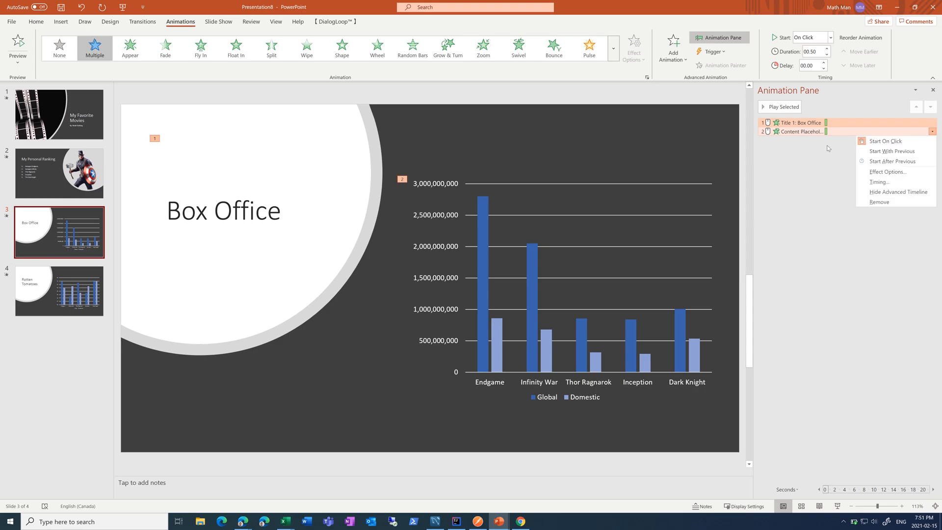
{"action": "left_click", "coordinate": [60, 290]}
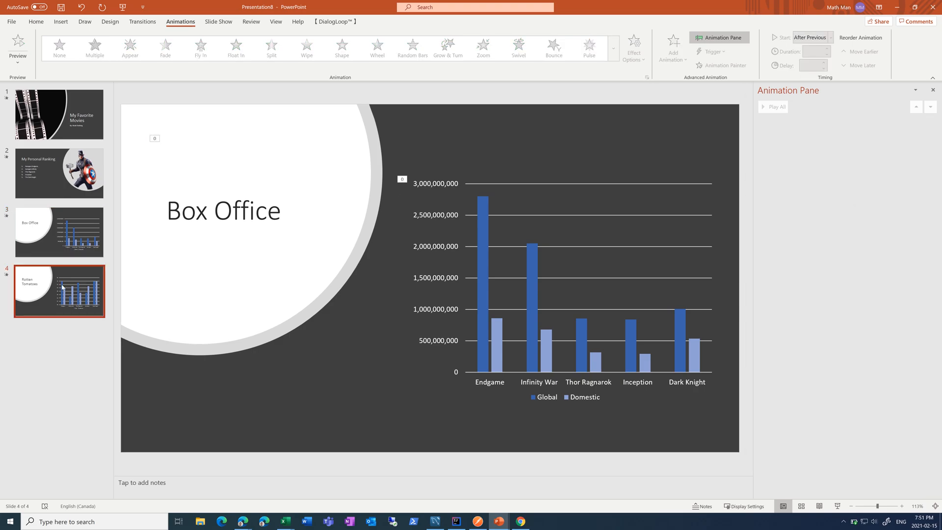
{"action": "left_click", "coordinate": [222, 210]}
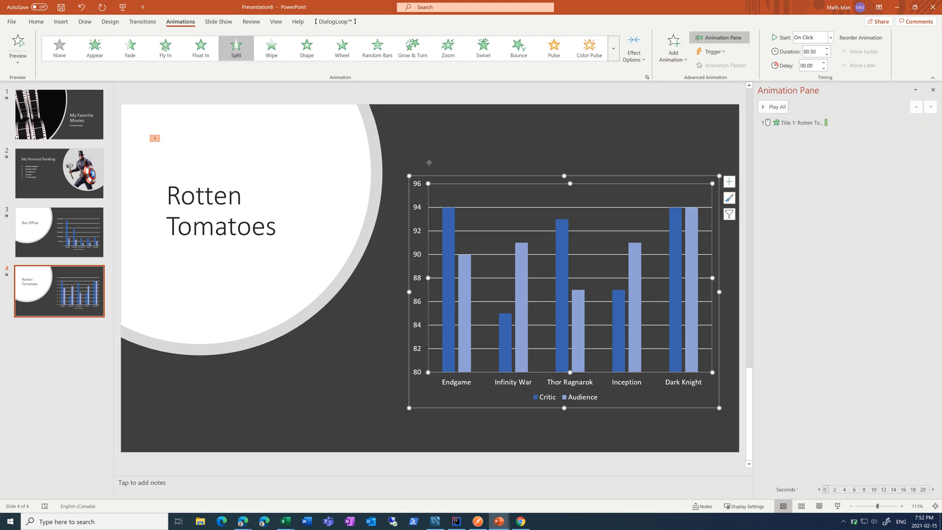
Step: Give the Rotten Tomatoes chart an entrance animation and set both slide animations to Start After Previous
{"action": "left_click", "coordinate": [59, 47]}
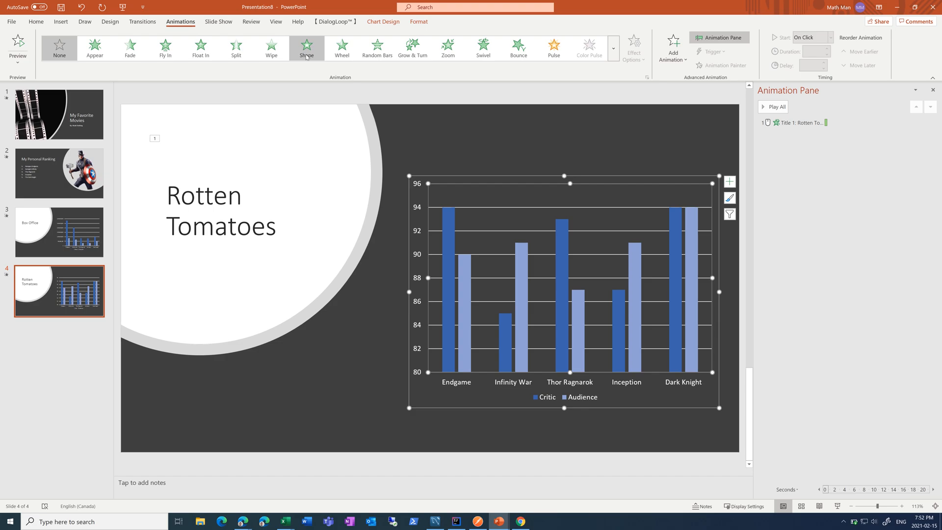
{"action": "left_click", "coordinate": [271, 47]}
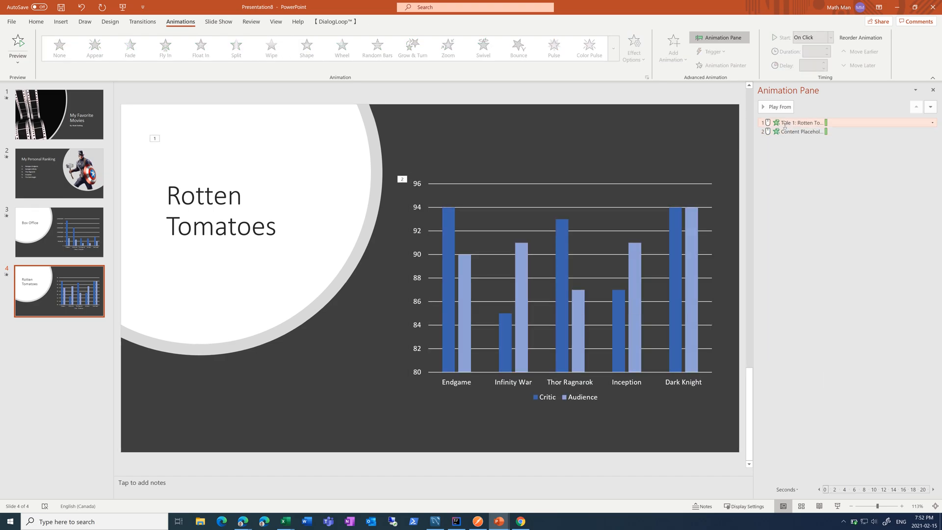
{"action": "left_click", "coordinate": [931, 132]}
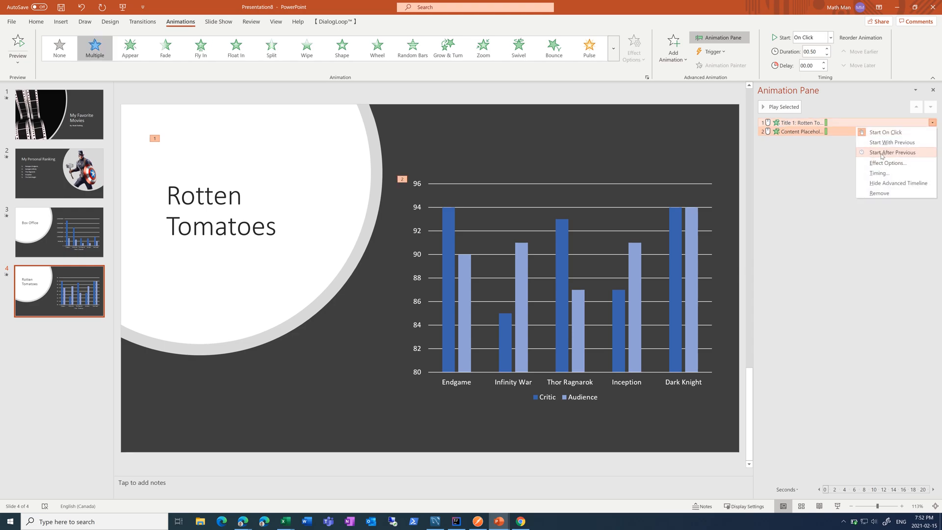
{"action": "left_click", "coordinate": [893, 152]}
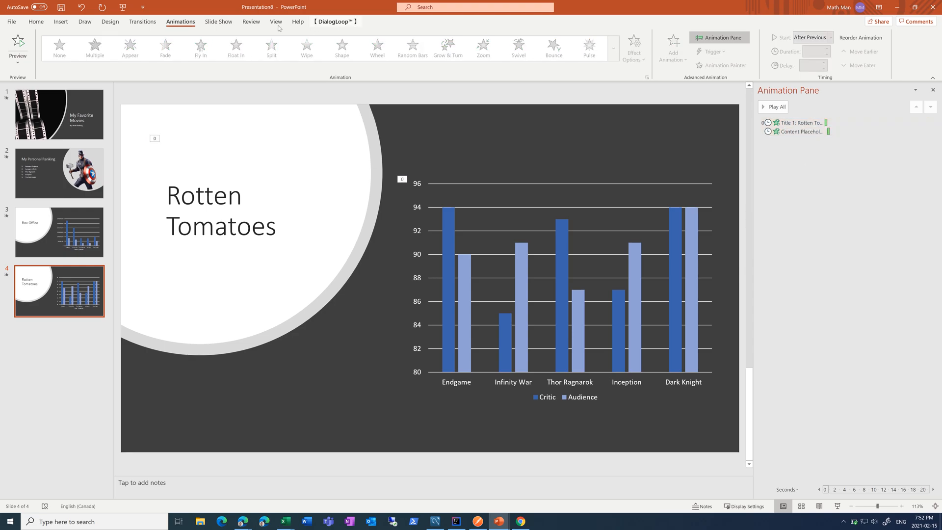
{"action": "mouse_move", "coordinate": [291, 96]}
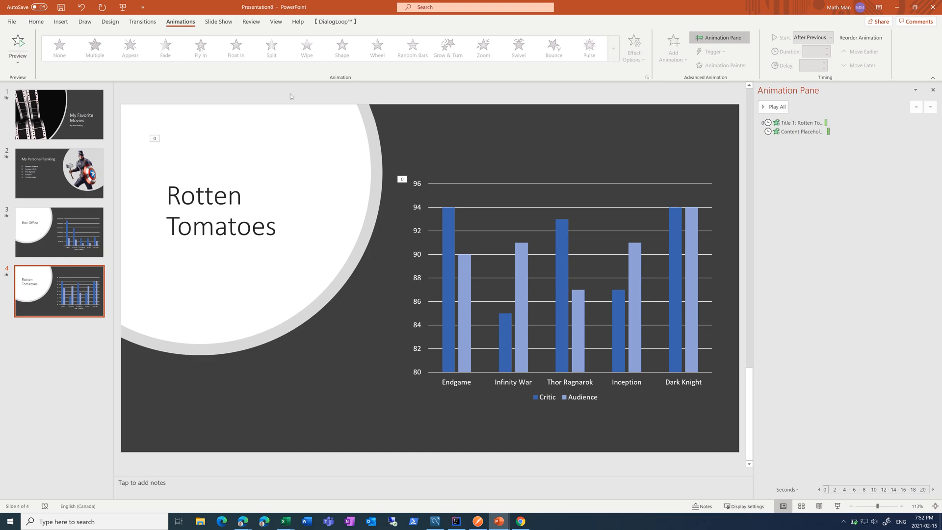